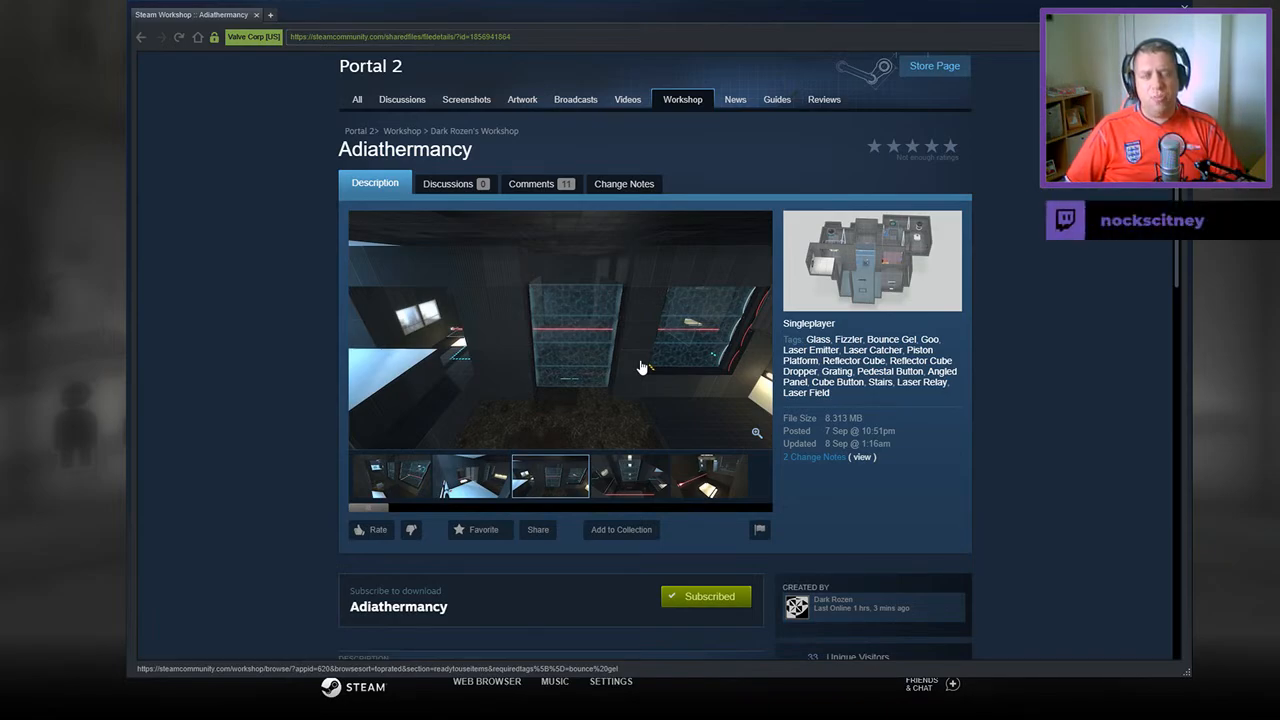
pyautogui.moveTo(624, 444)
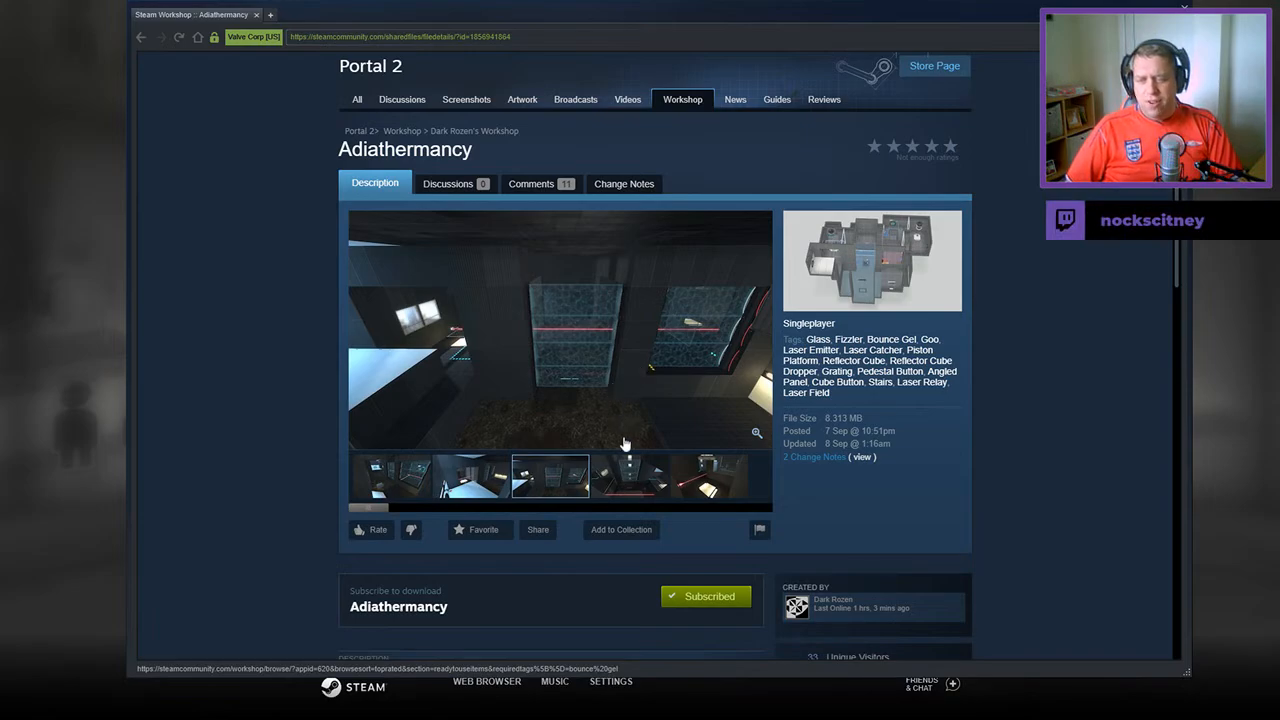
# - Browse the Adiathermancy workshop page, viewing two more chamber screenshots and scrolling to its description
pyautogui.scroll(-3)
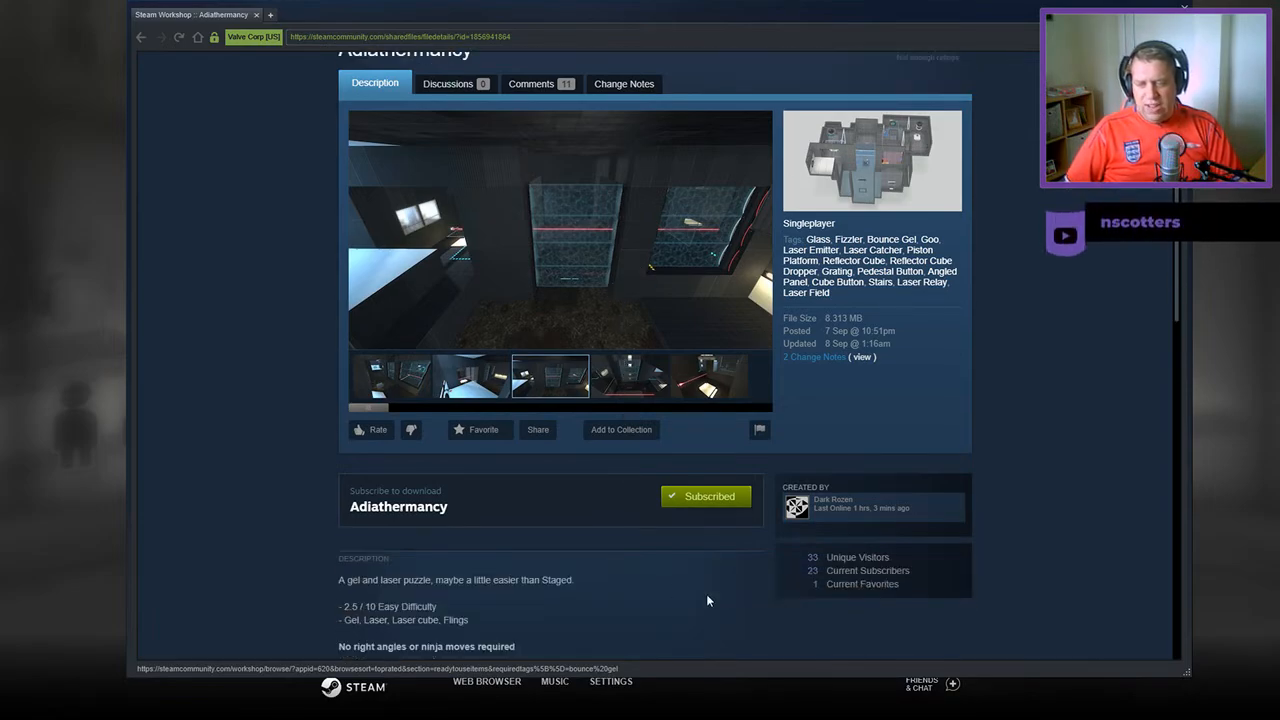
pyautogui.moveTo(630, 606)
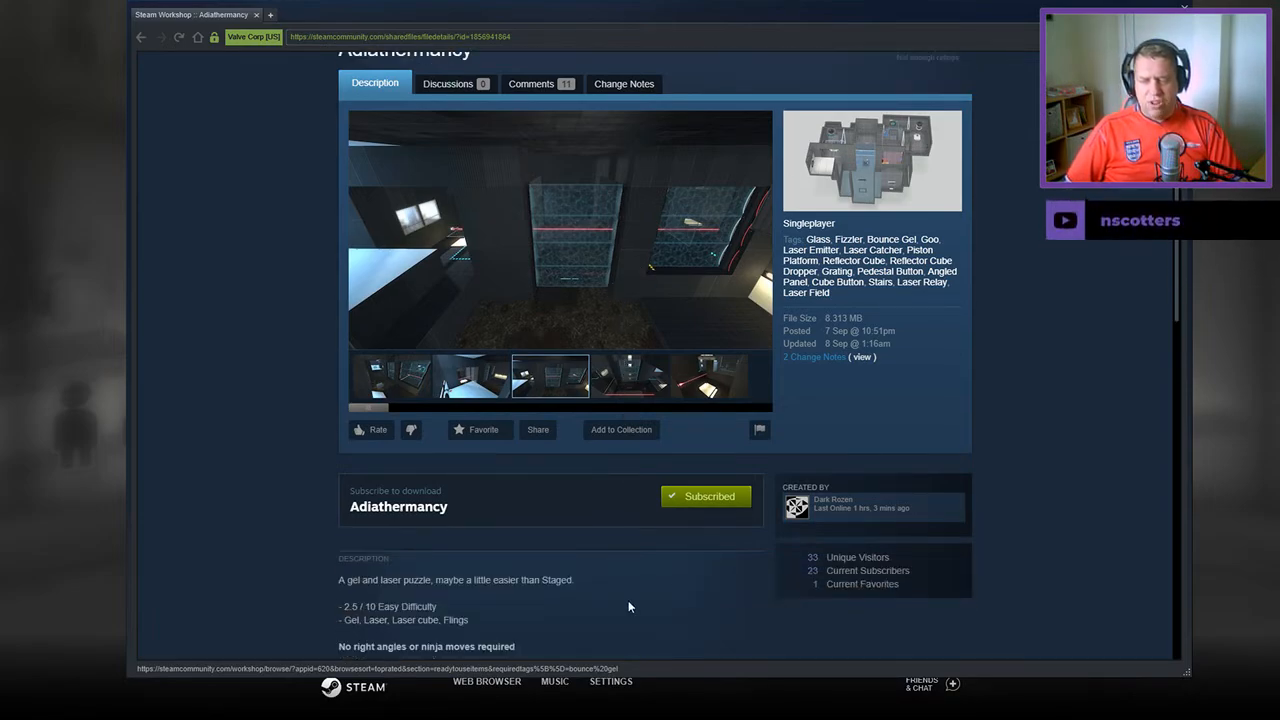
pyautogui.click(628, 376)
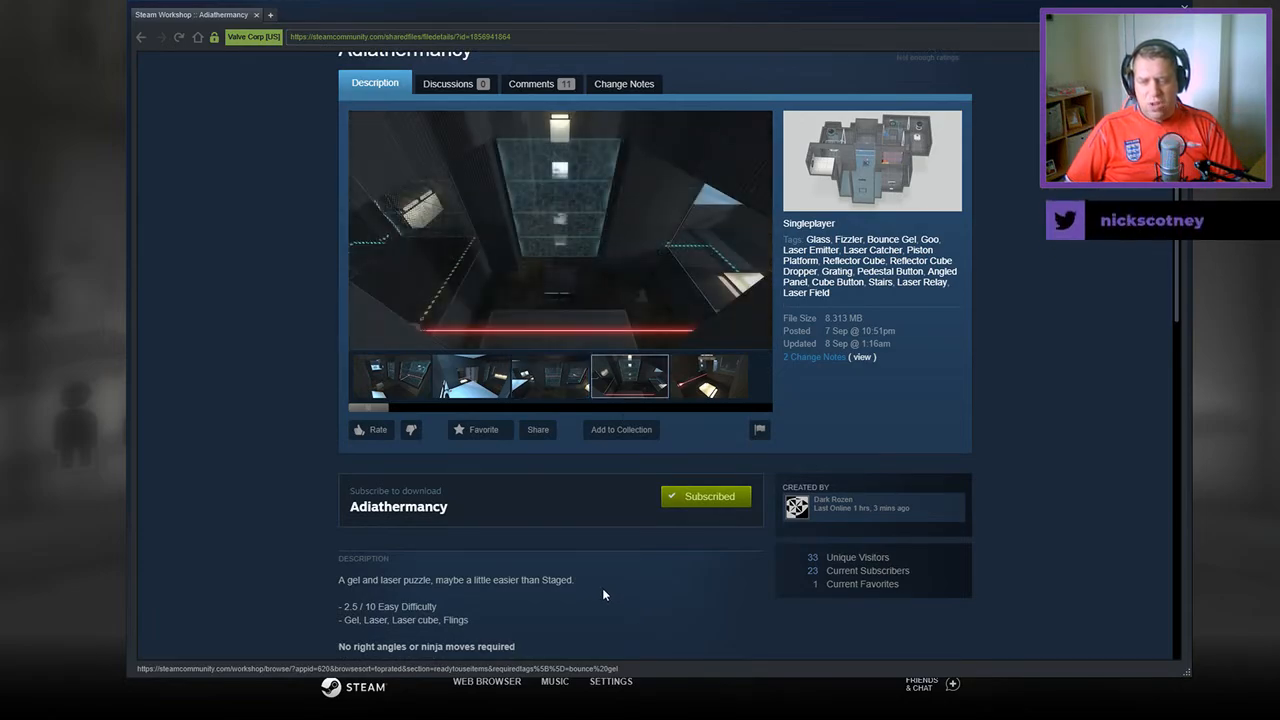
pyautogui.scroll(-3)
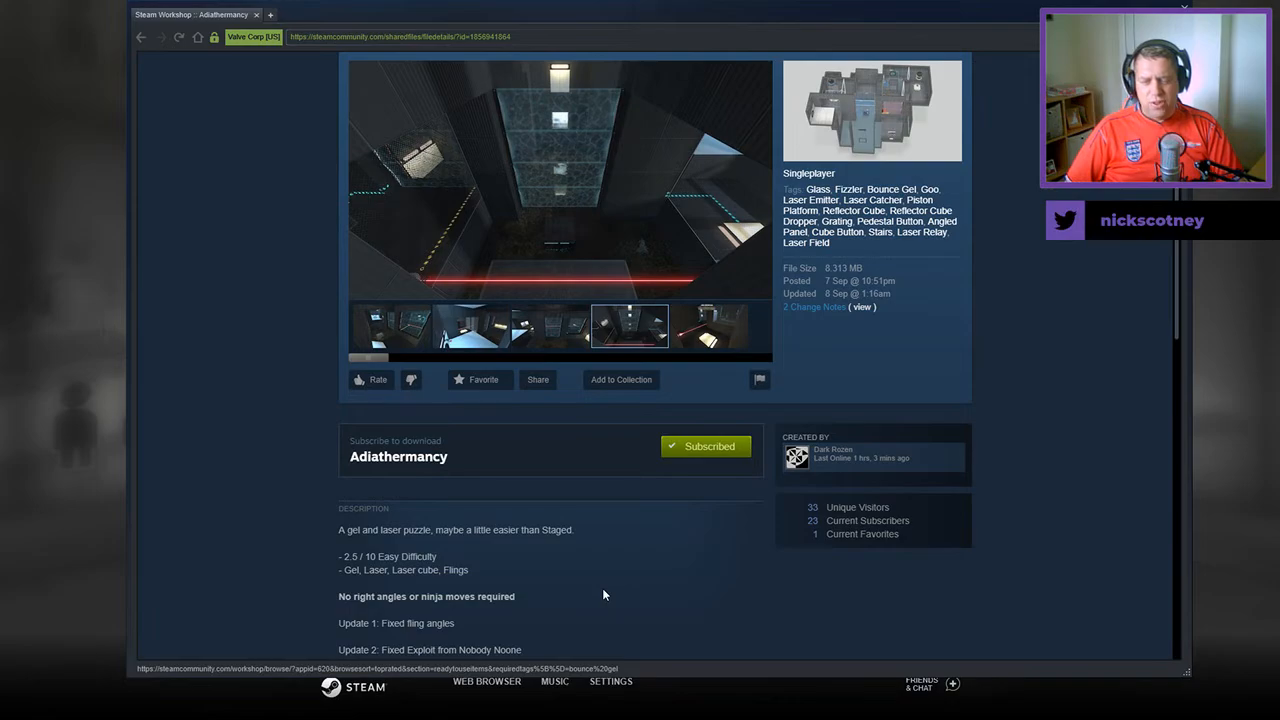
pyautogui.click(704, 326)
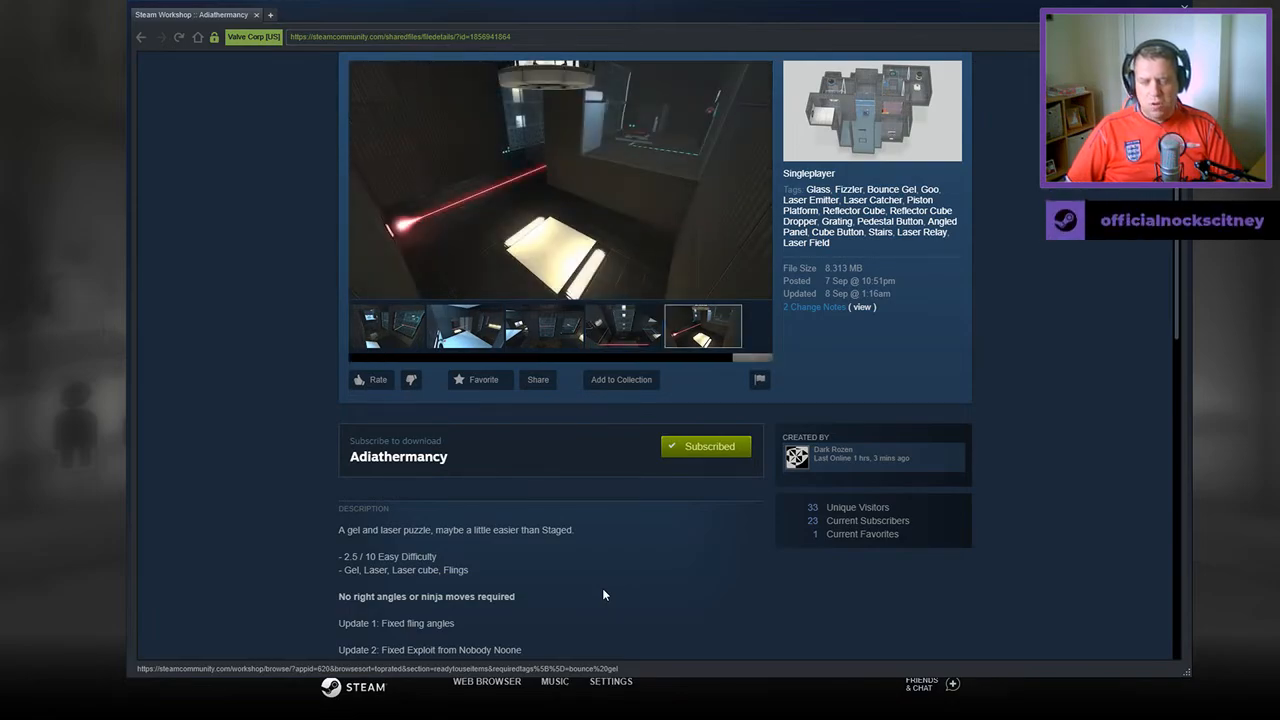
pyautogui.scroll(-3)
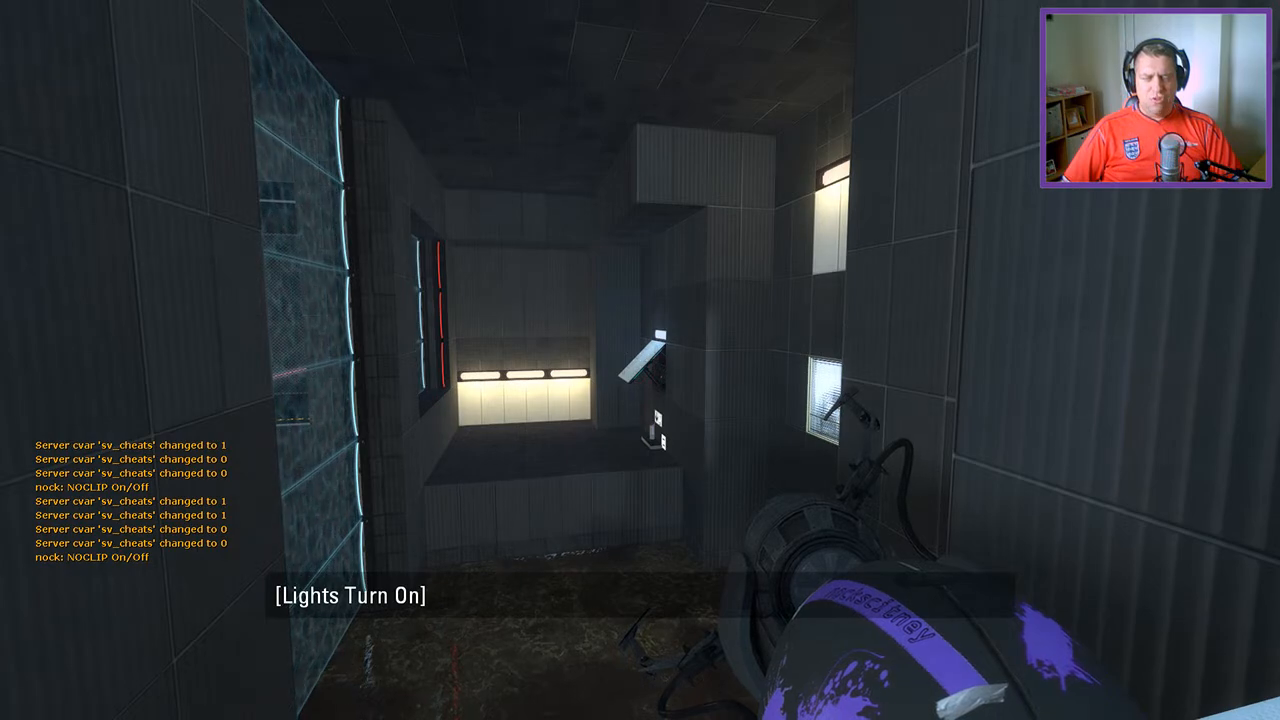
# - Fire portals in the chamber to reach and press the switch that opens the cube dropper door
pyautogui.click(640, 360)
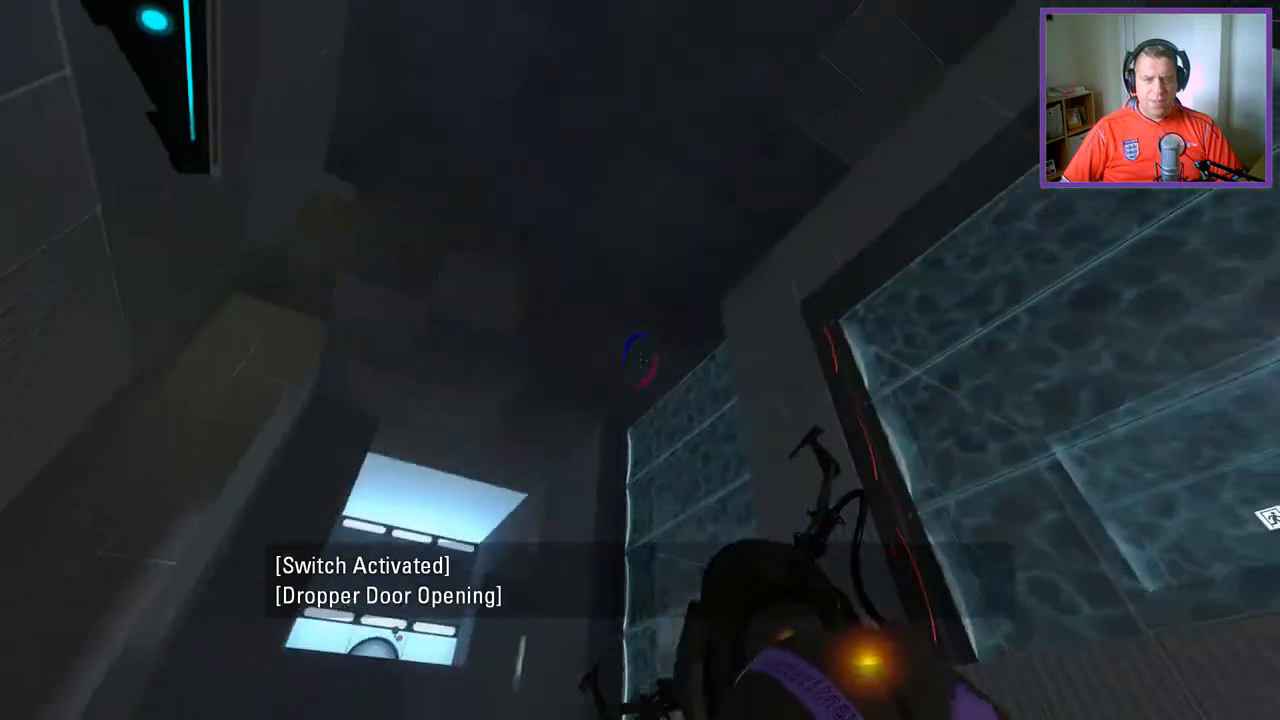
pyautogui.moveTo(640, 360)
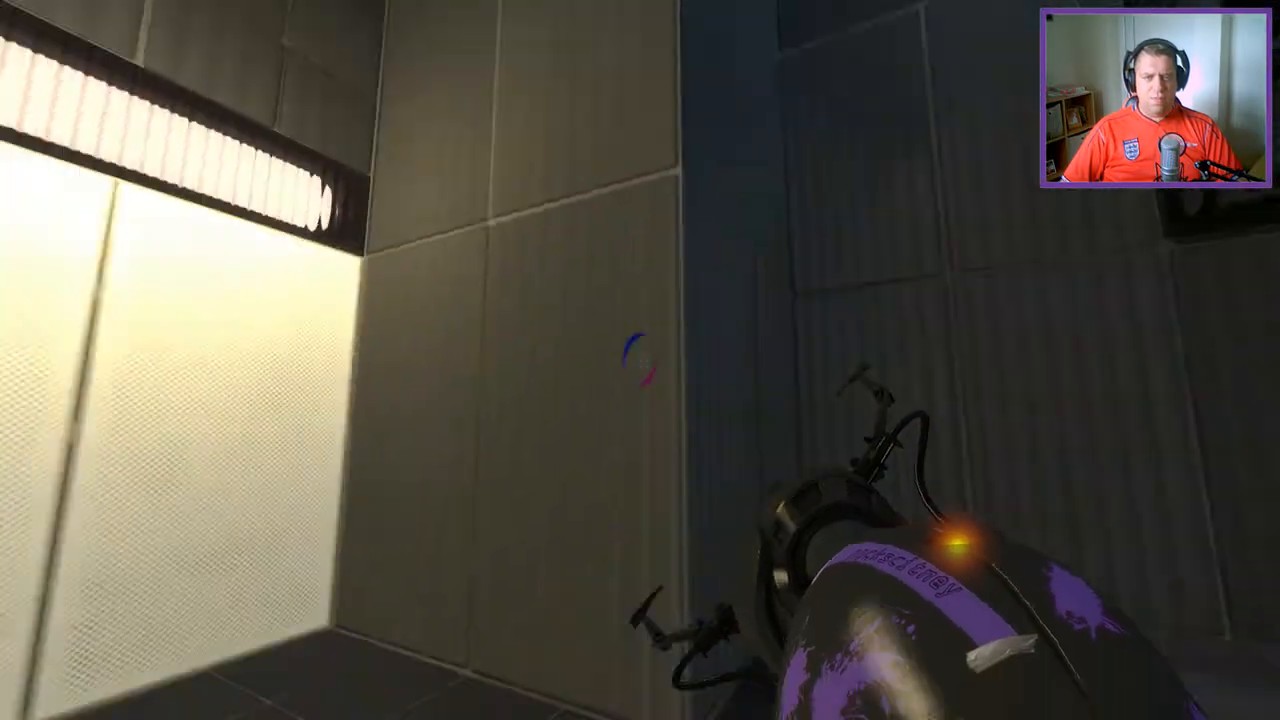
pyautogui.click(640, 360)
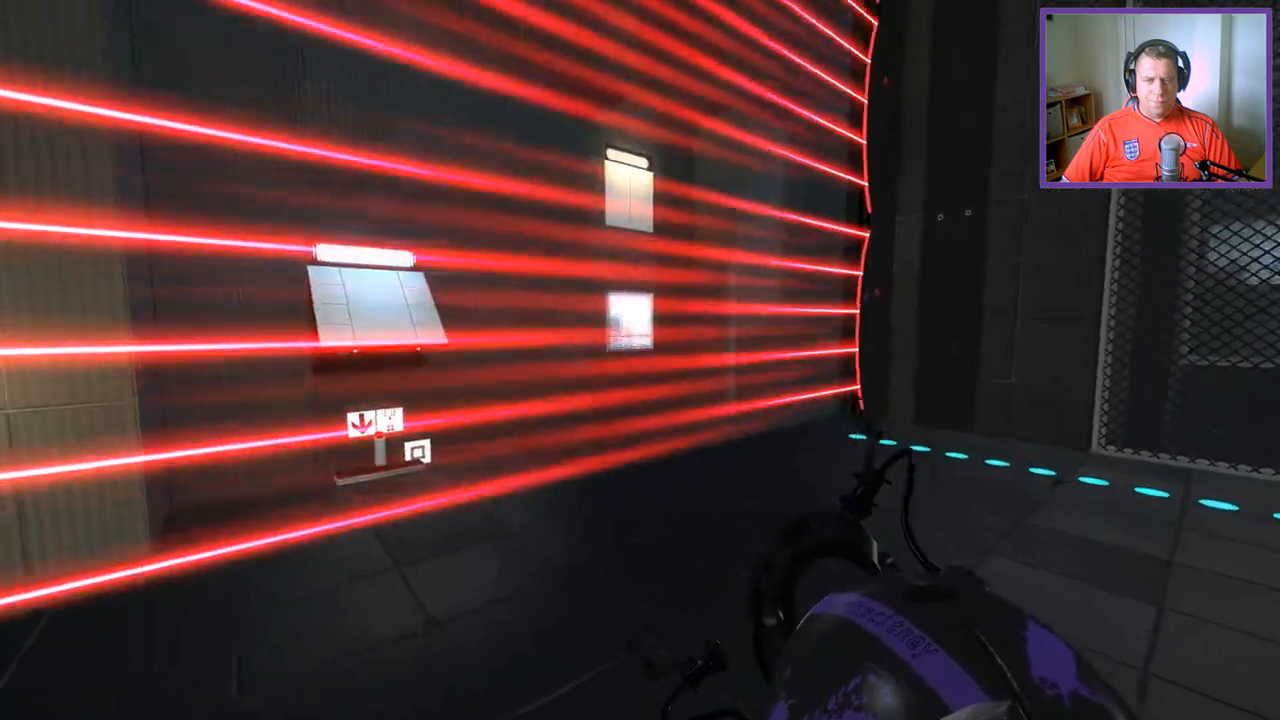
# - Fire portals to reach the dropper and point the reflector cube's laser into the catcher node
pyautogui.click(640, 360)
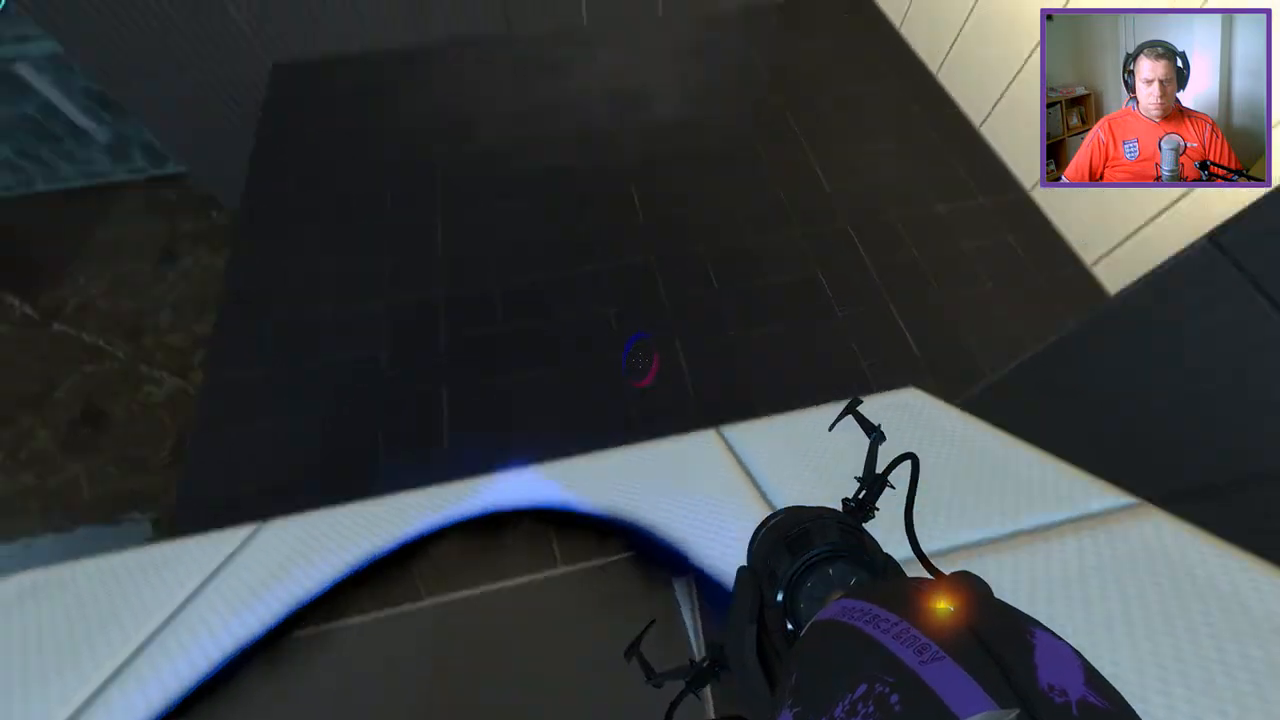
pyautogui.moveTo(640, 360)
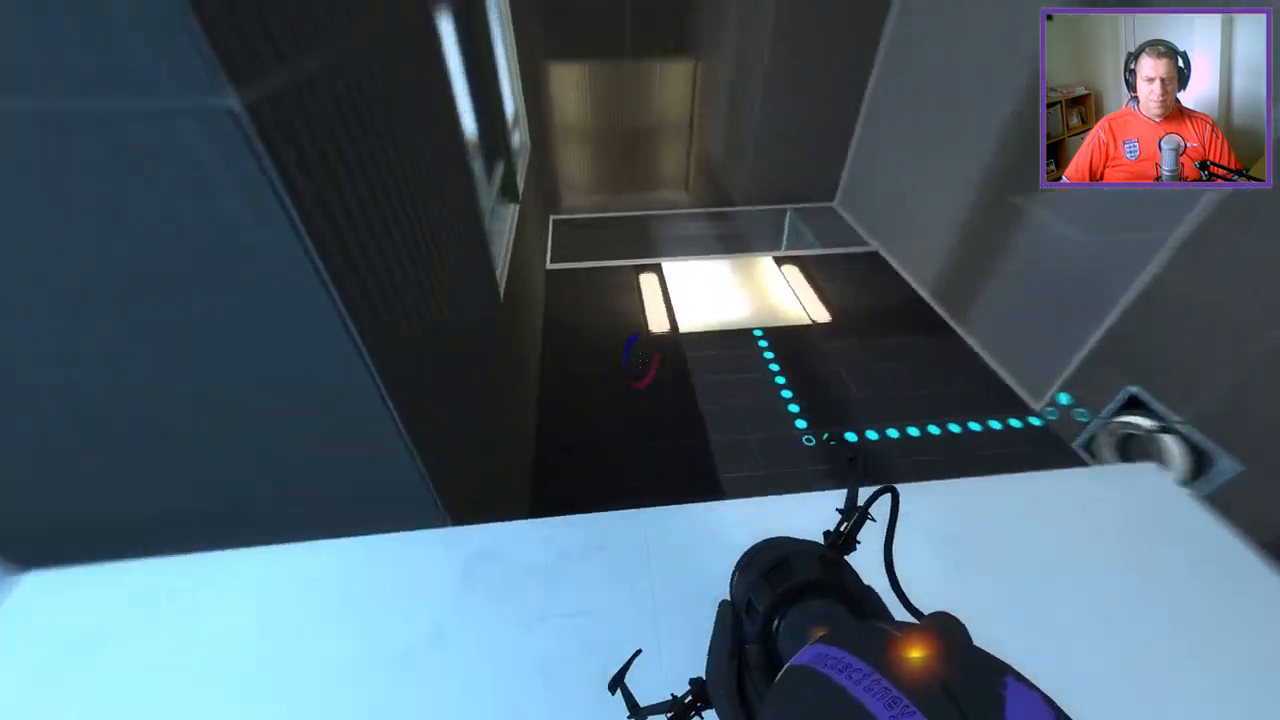
pyautogui.moveTo(640, 360)
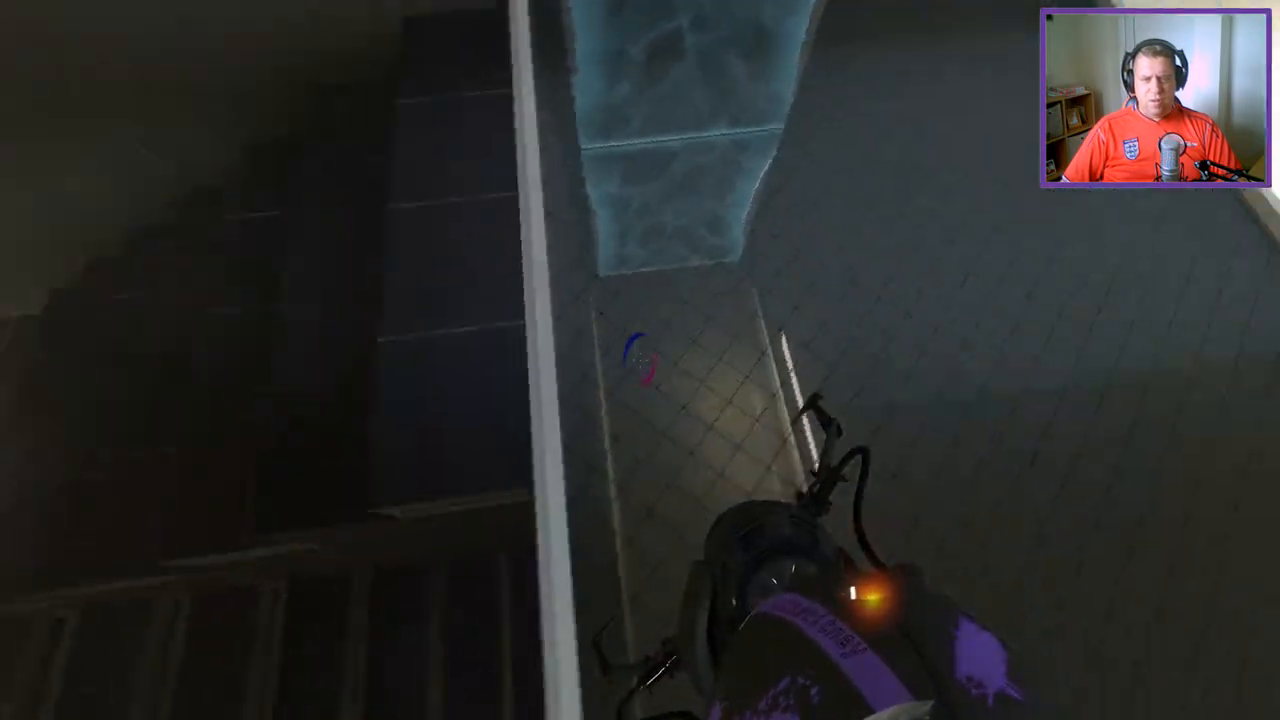
pyautogui.moveTo(640, 360)
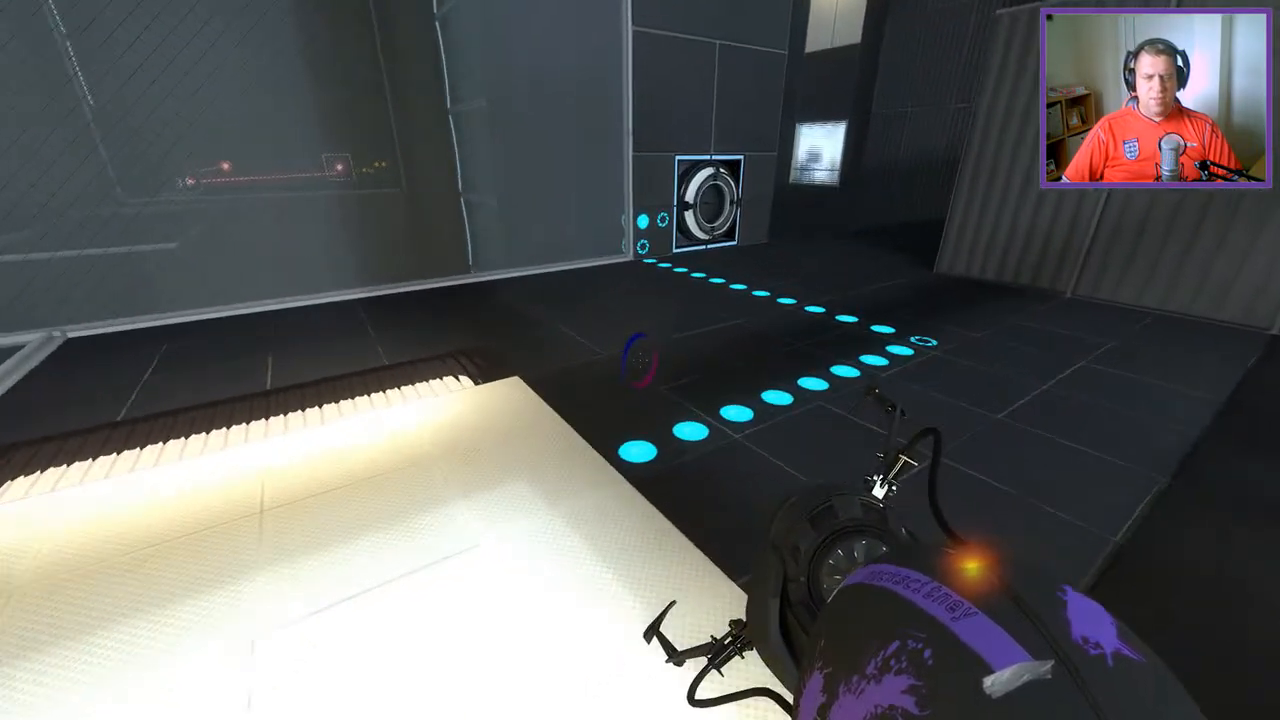
pyautogui.moveTo(640, 360)
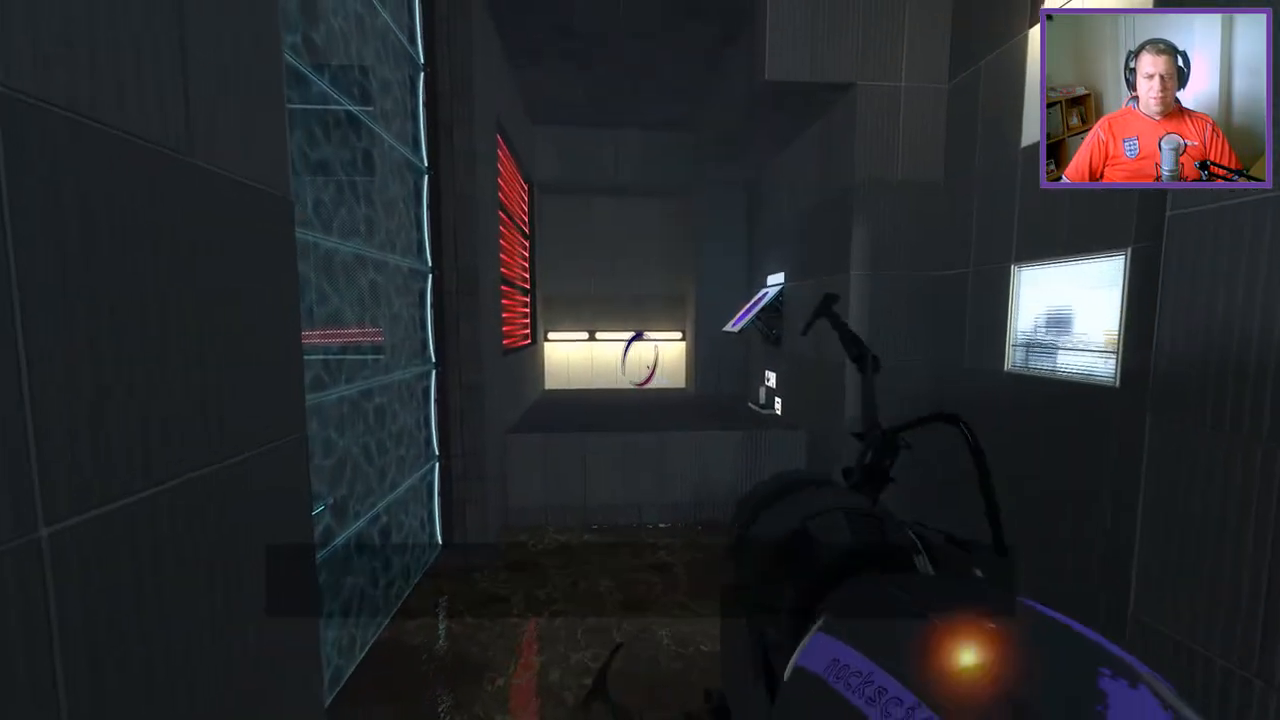
pyautogui.click(640, 360)
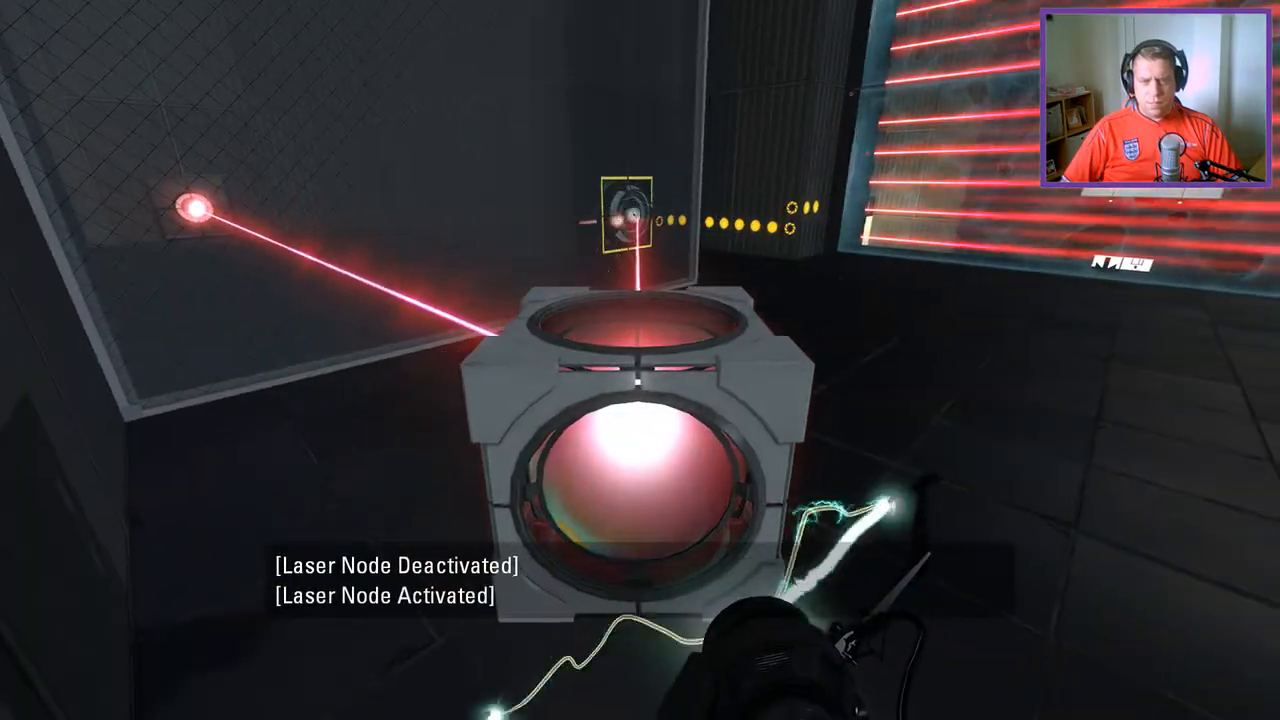
pyautogui.moveTo(640, 360)
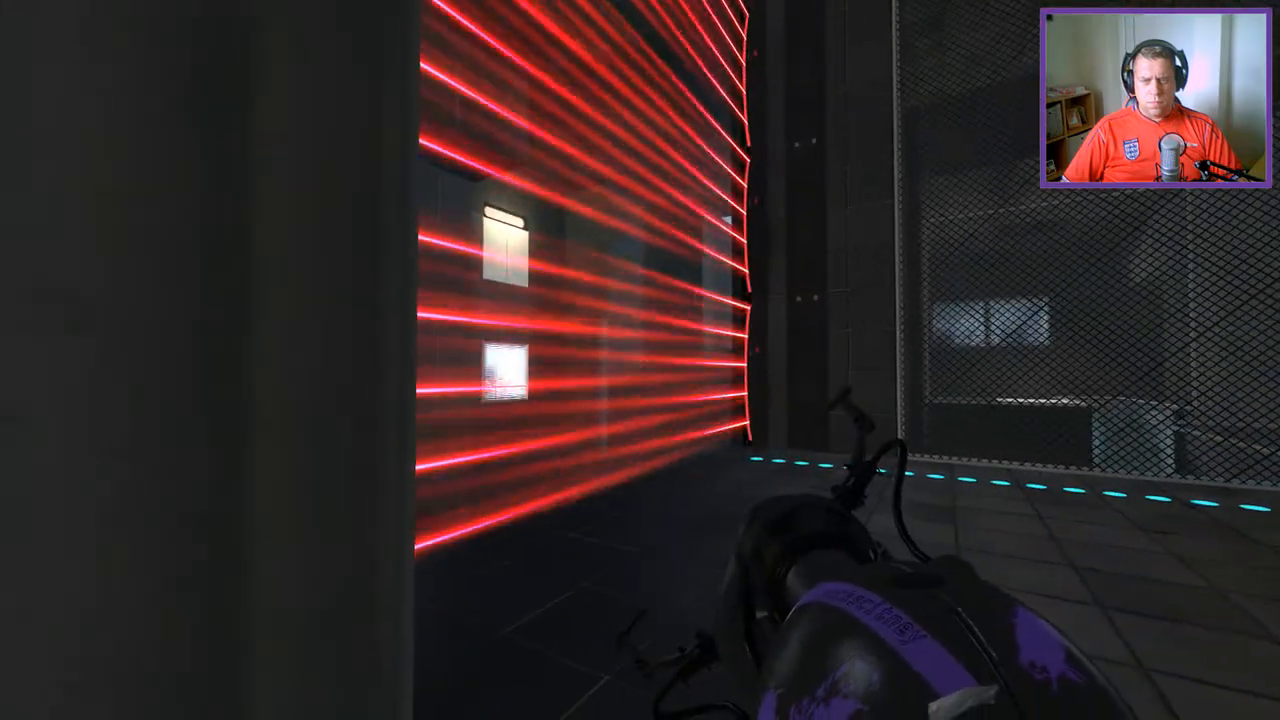
# - Fire a portal across the laser room and route the beam to power another laser catcher
pyautogui.click(640, 360)
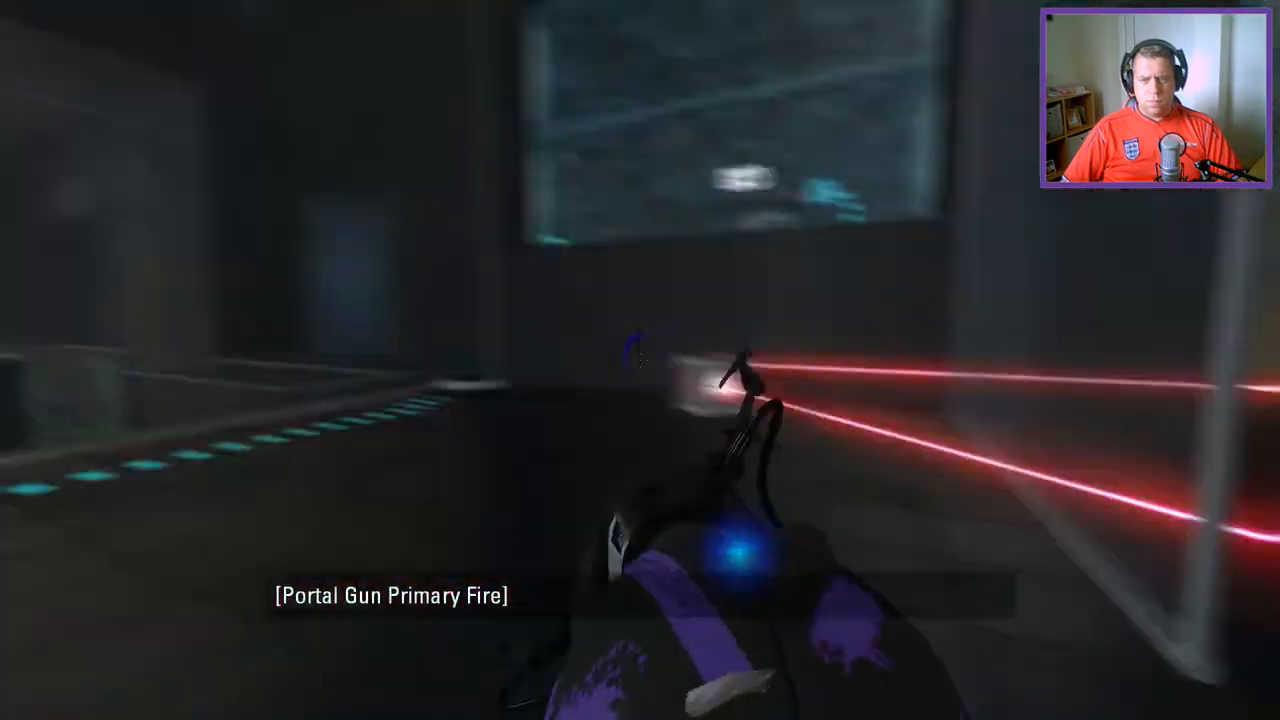
pyautogui.moveTo(640, 360)
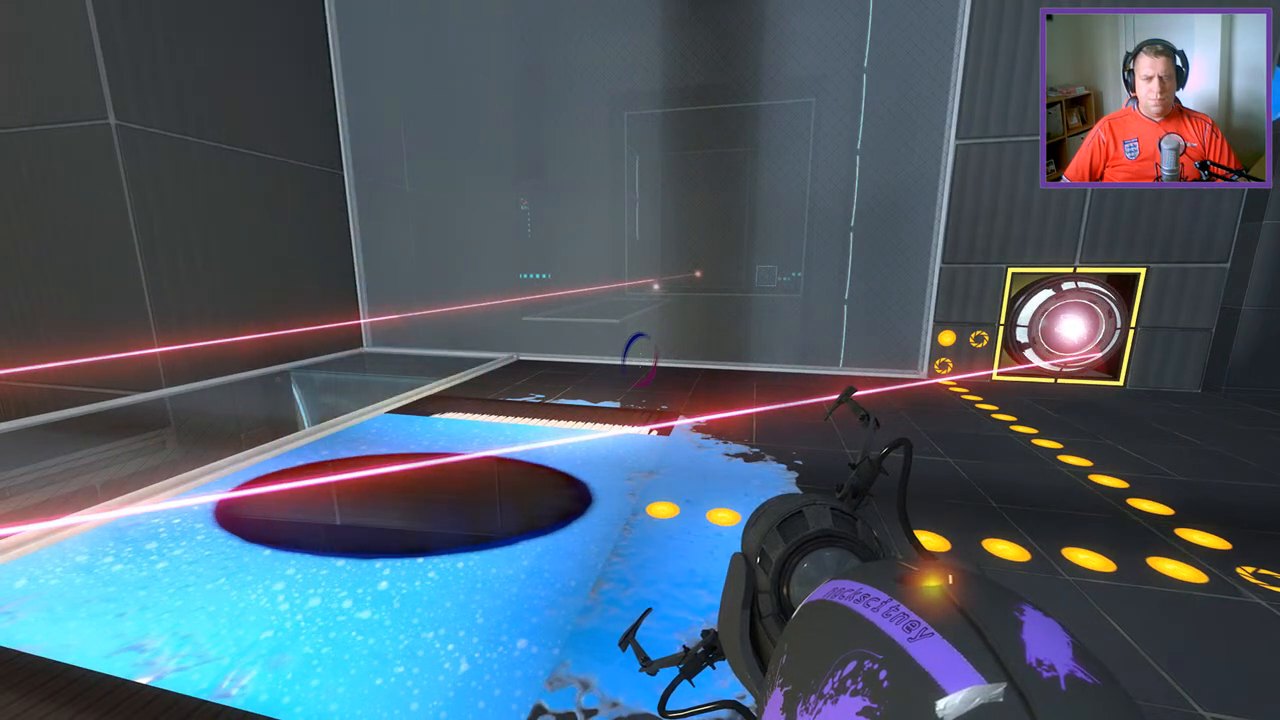
pyautogui.moveTo(640, 360)
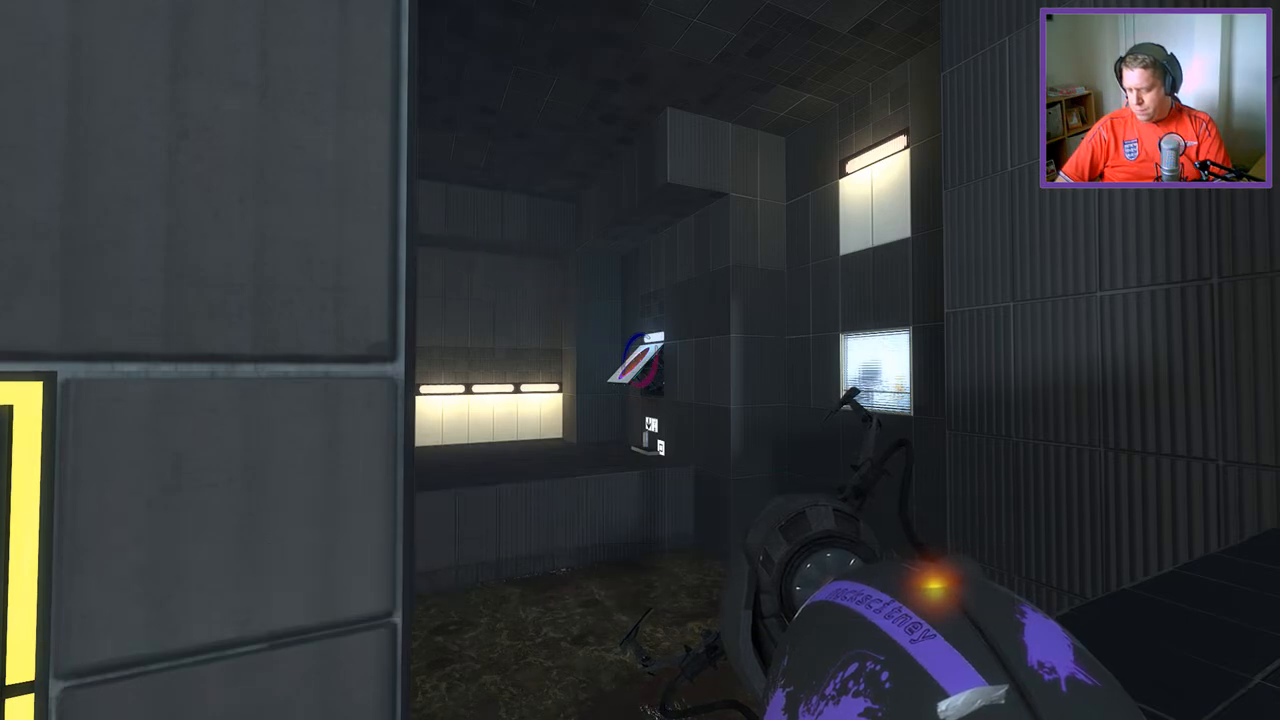
pyautogui.click(416, 244)
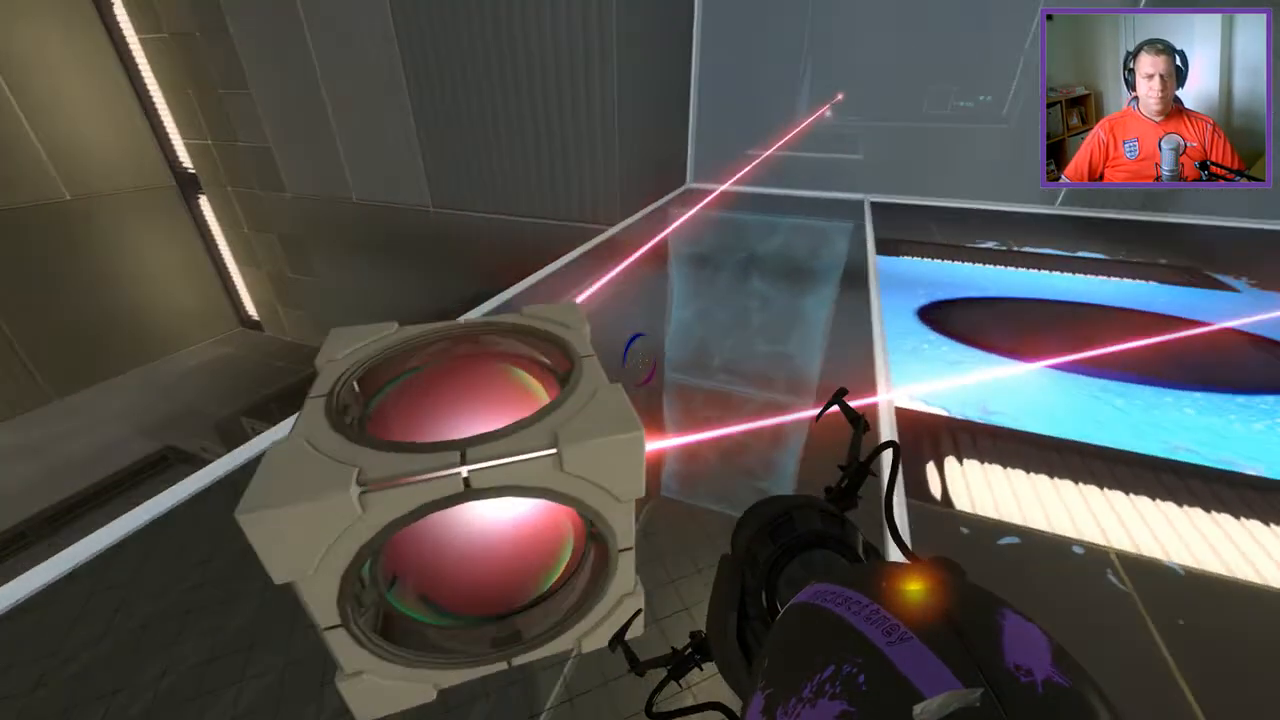
pyautogui.moveTo(640, 360)
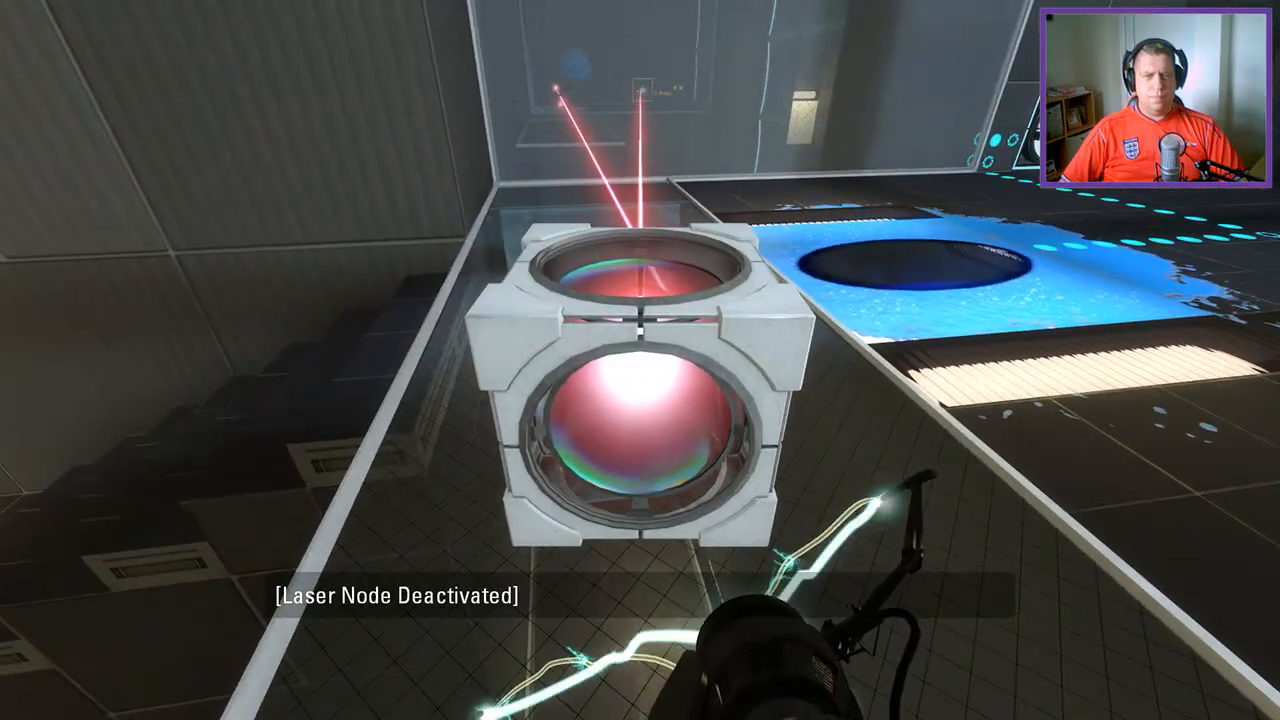
pyautogui.moveTo(640, 360)
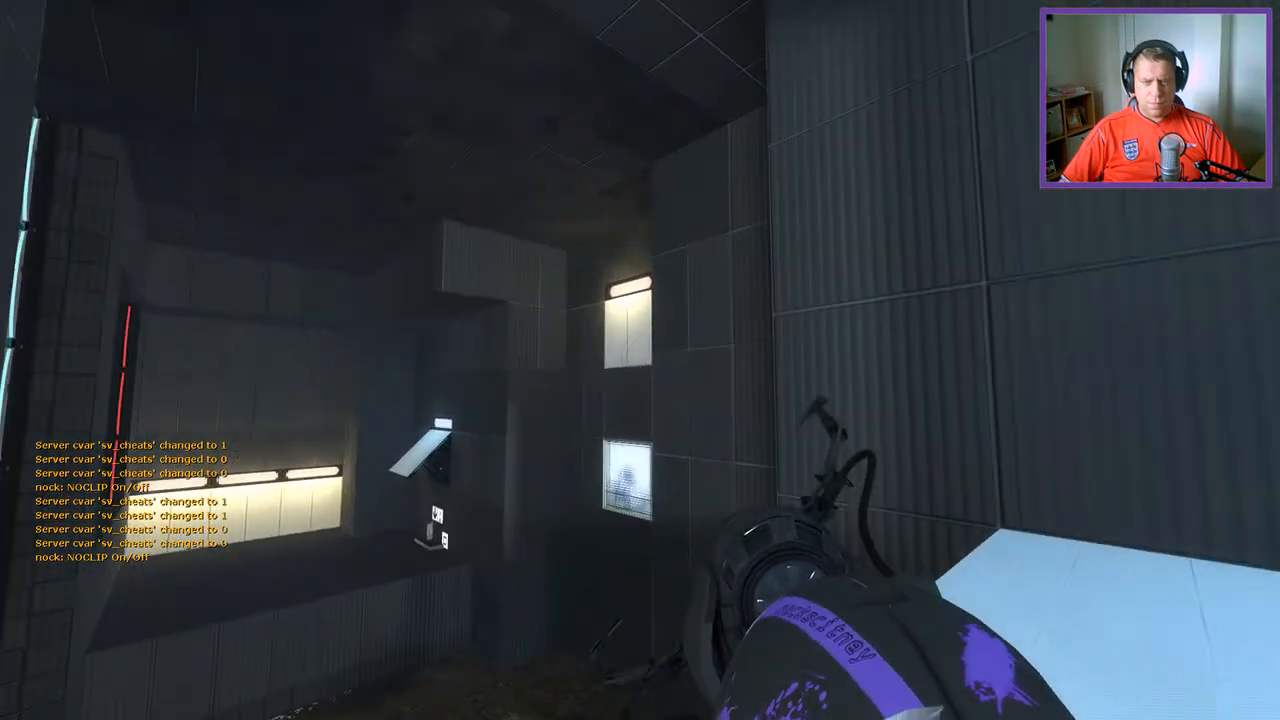
# - Fire a portal while scouting the glass-walled rooms and red laser beams on the floor
pyautogui.click(640, 360)
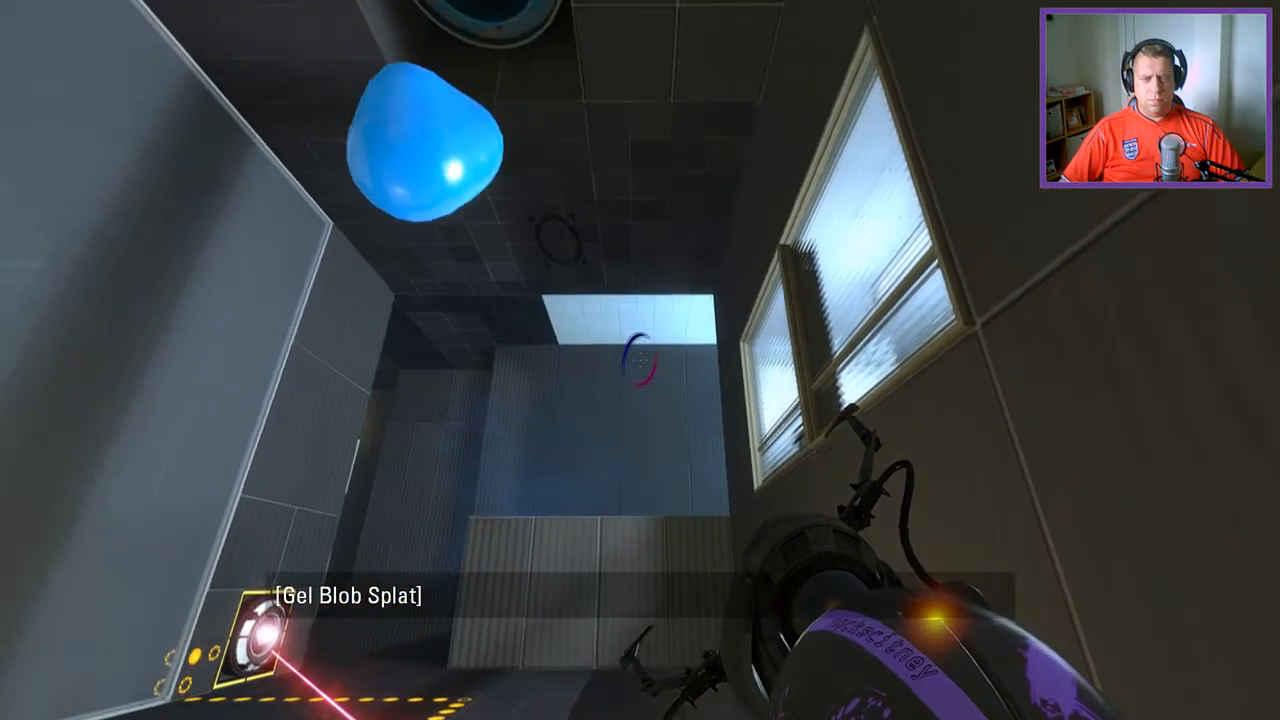
pyautogui.moveTo(640, 360)
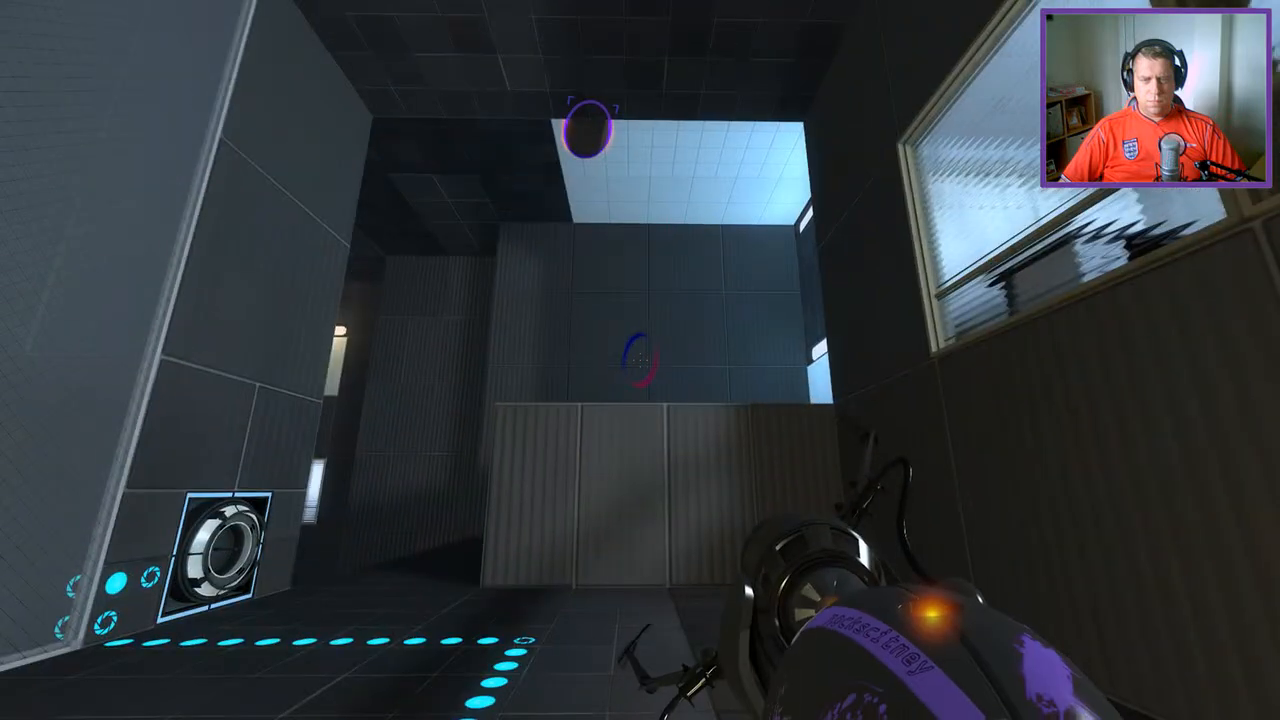
pyautogui.moveTo(640, 360)
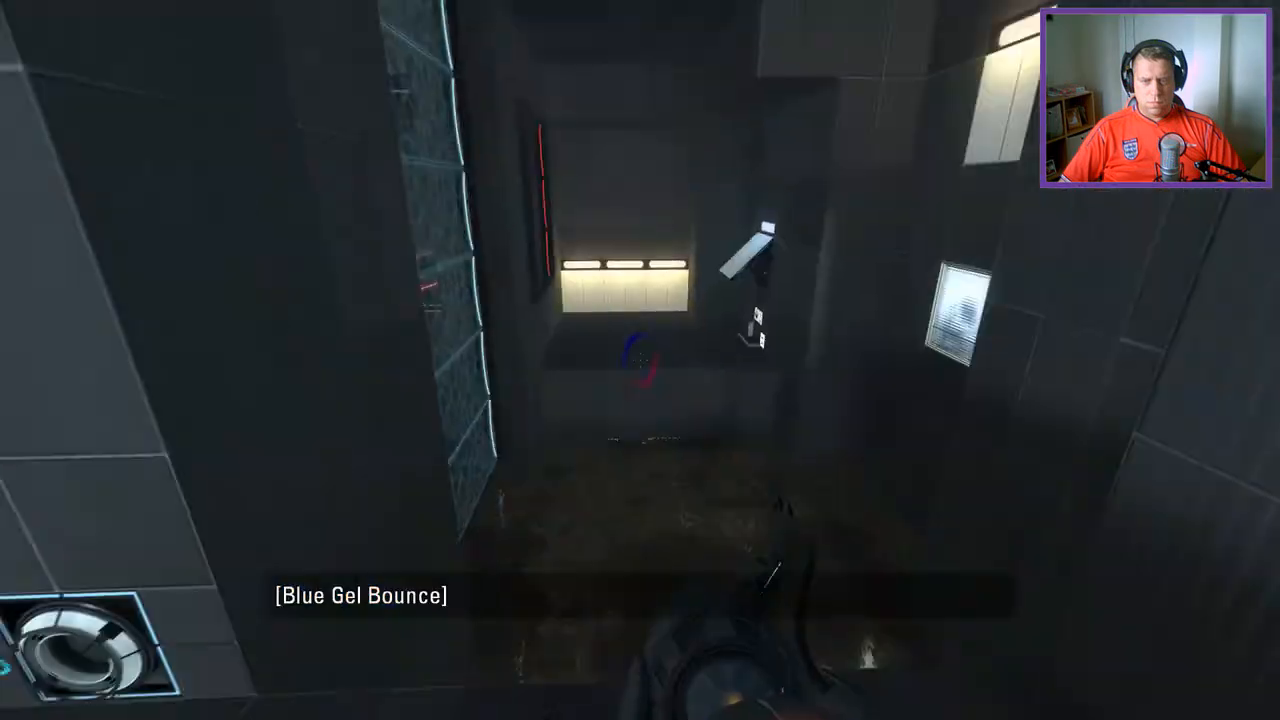
pyautogui.moveTo(640, 360)
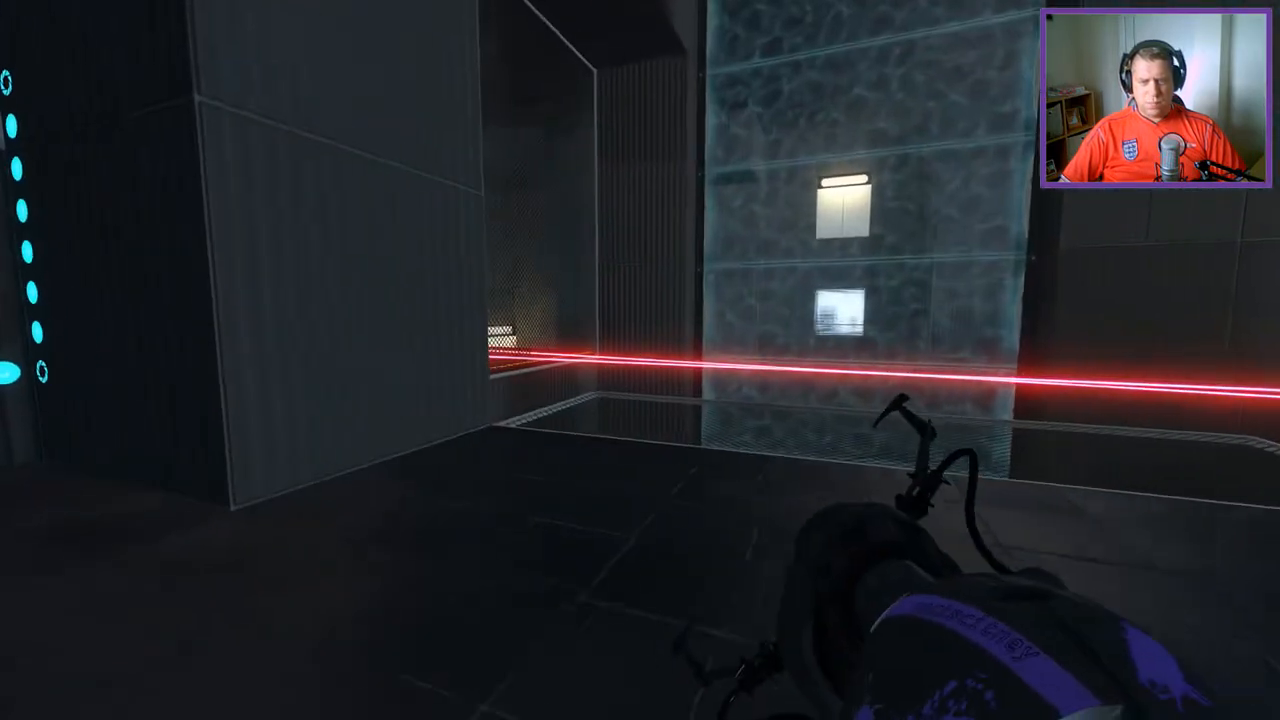
pyautogui.moveTo(640, 360)
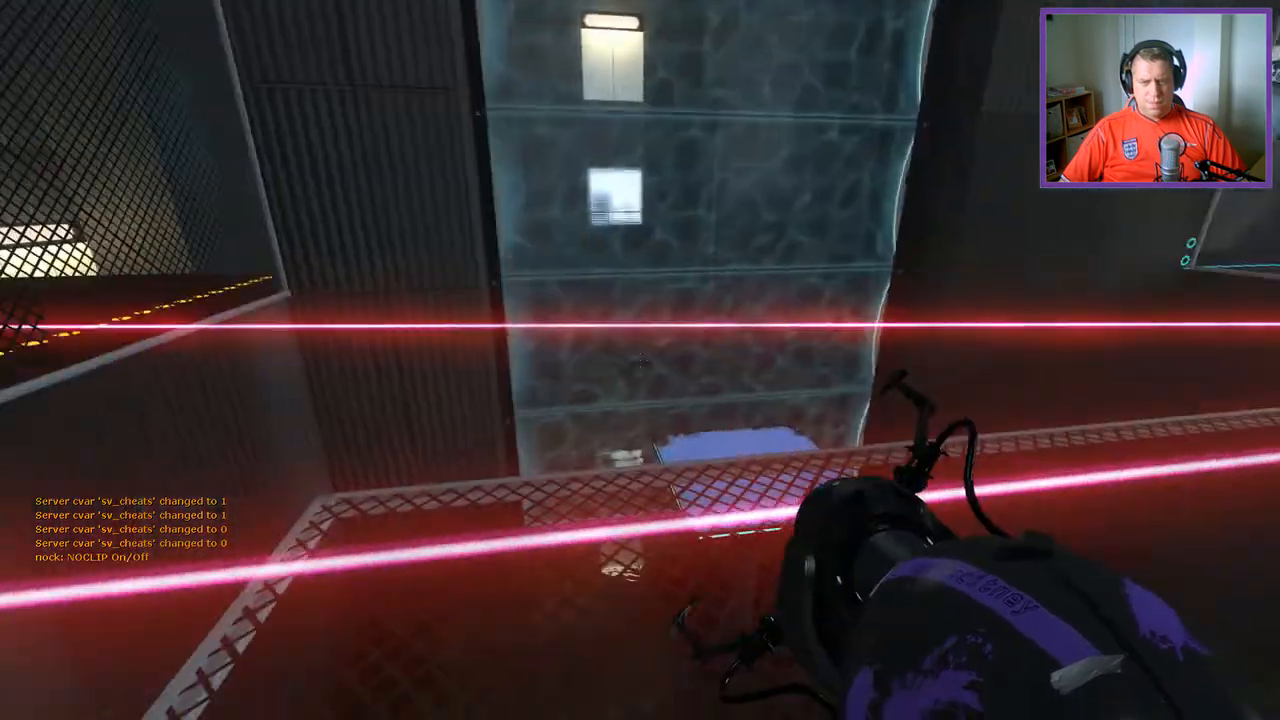
pyautogui.moveTo(640, 360)
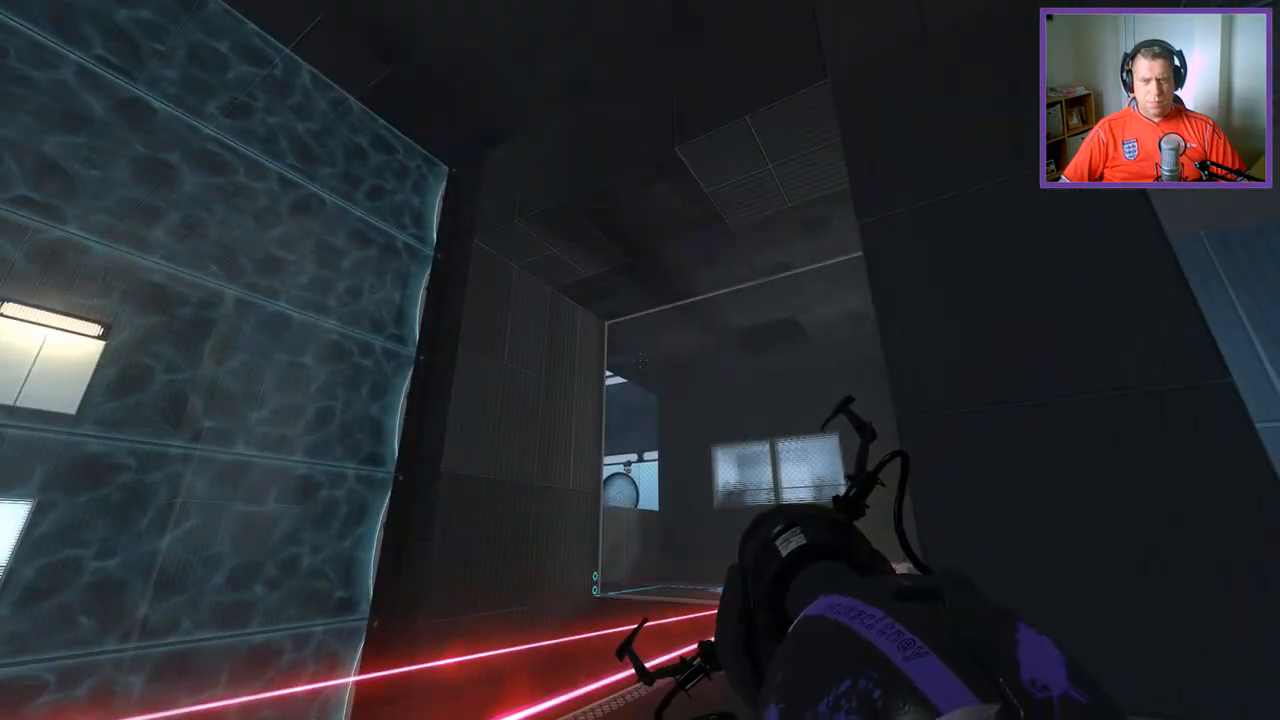
pyautogui.moveTo(640, 360)
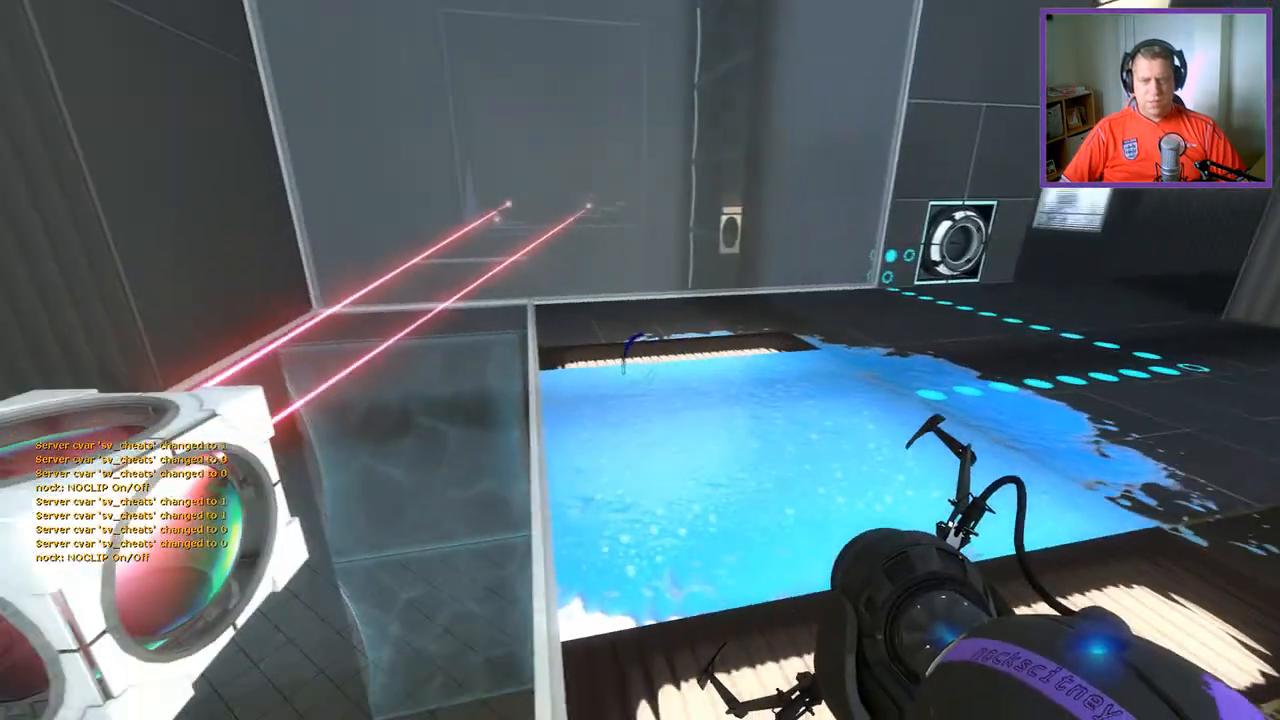
pyautogui.moveTo(640, 360)
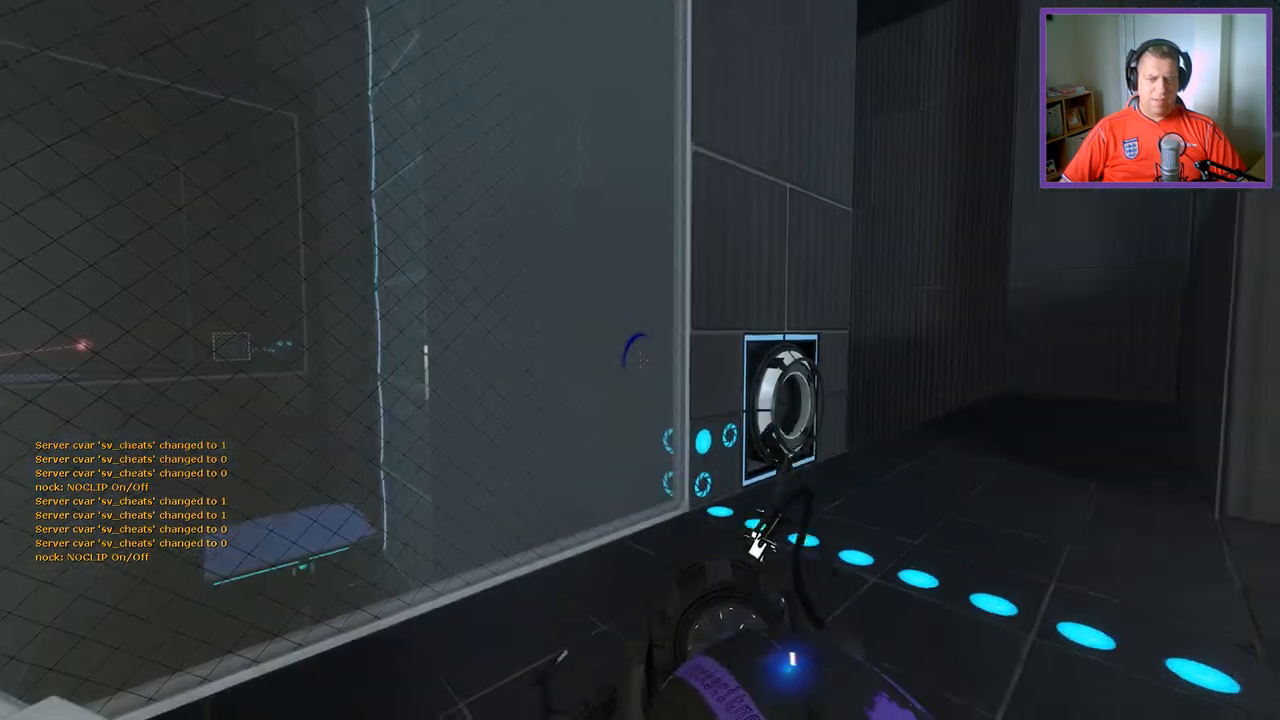
pyautogui.moveTo(640, 360)
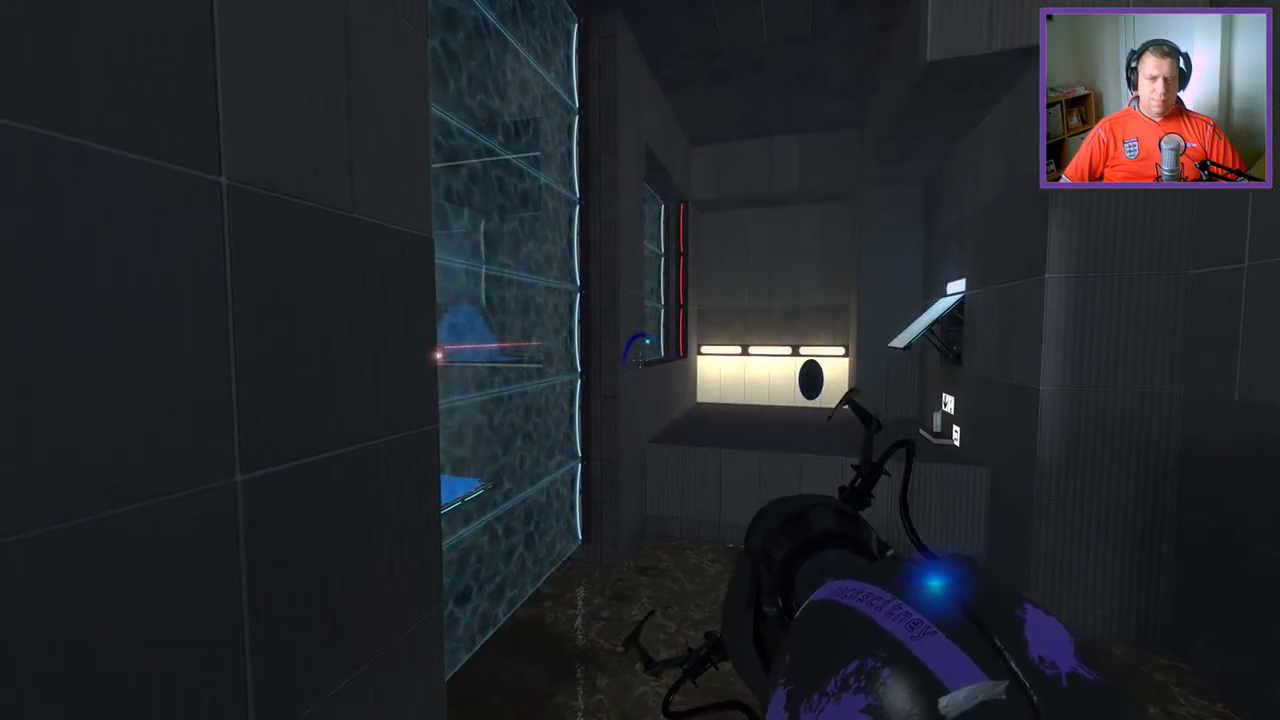
pyautogui.moveTo(640, 360)
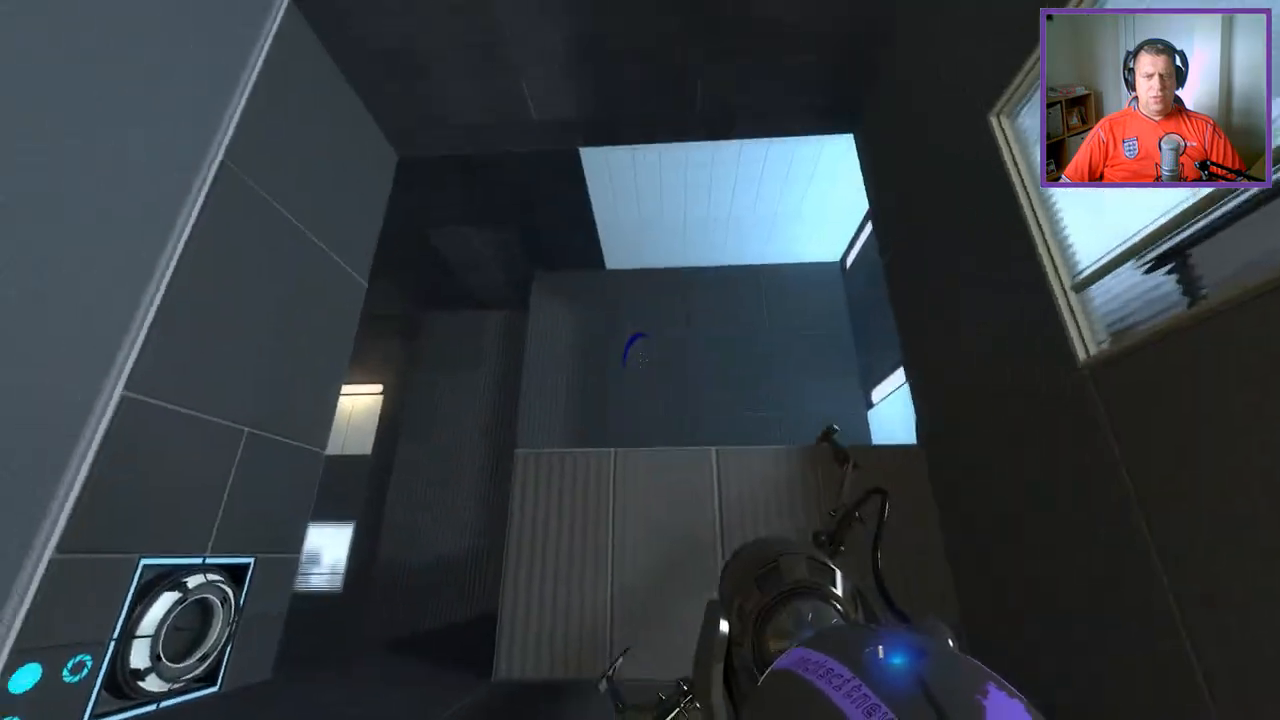
pyautogui.moveTo(640, 360)
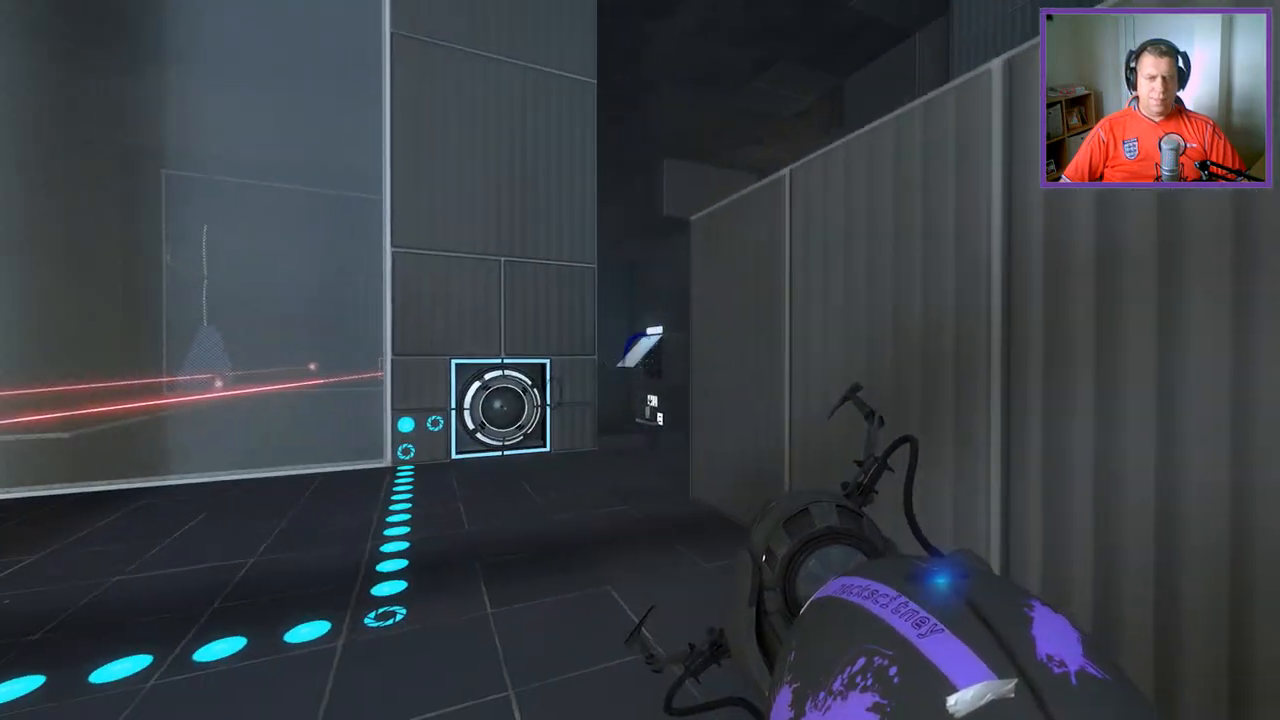
pyautogui.click(640, 360)
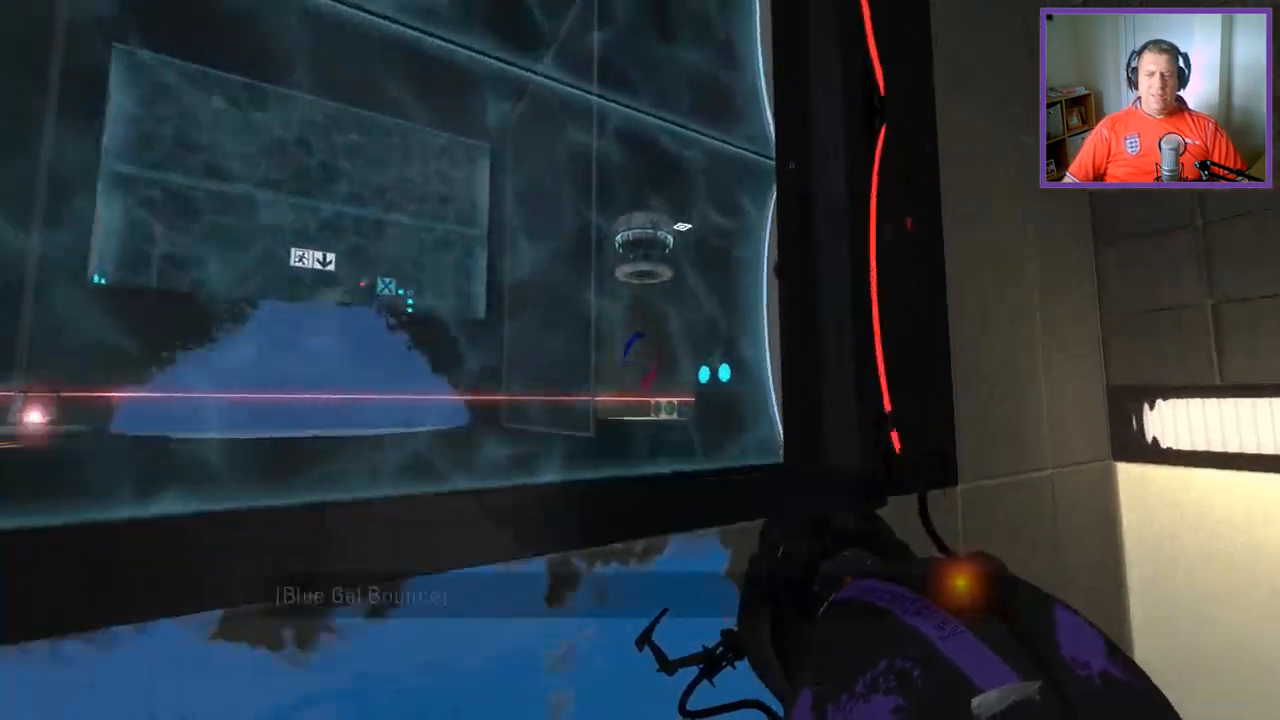
pyautogui.moveTo(640, 360)
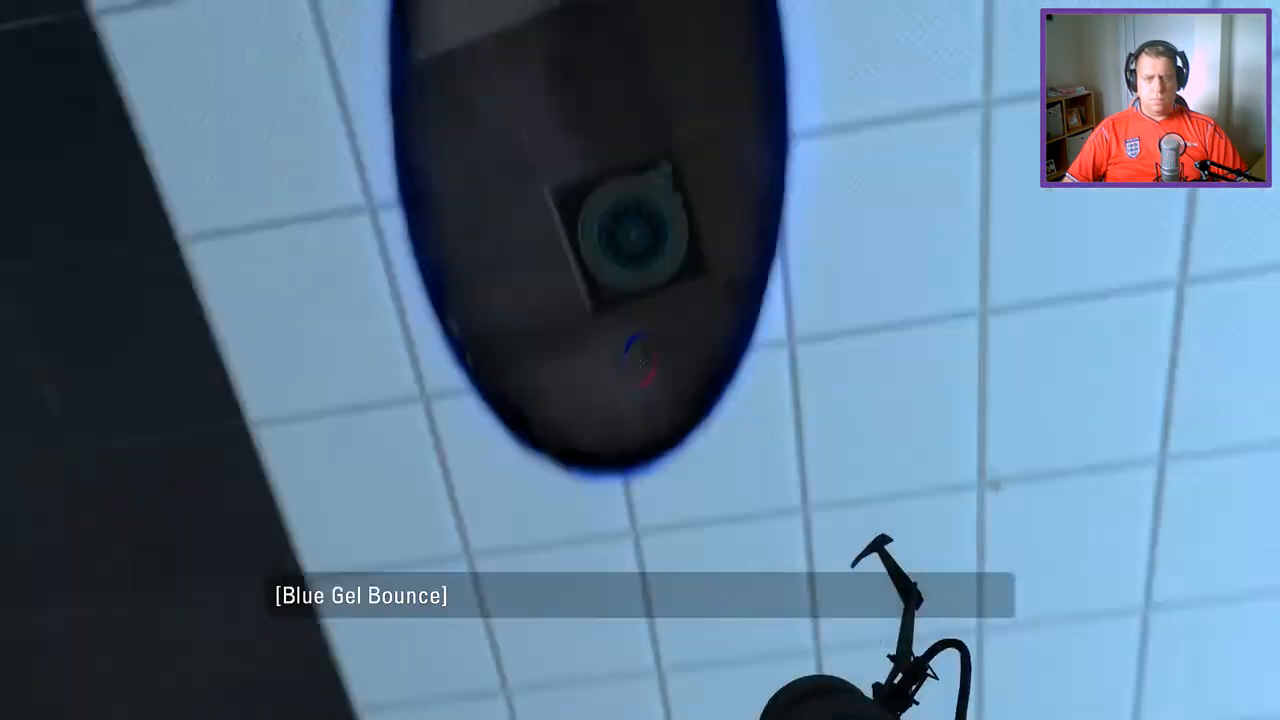
# - Fire a portal into the blue gel floor of the laser room to bounce toward the laser cube
pyautogui.click(640, 360)
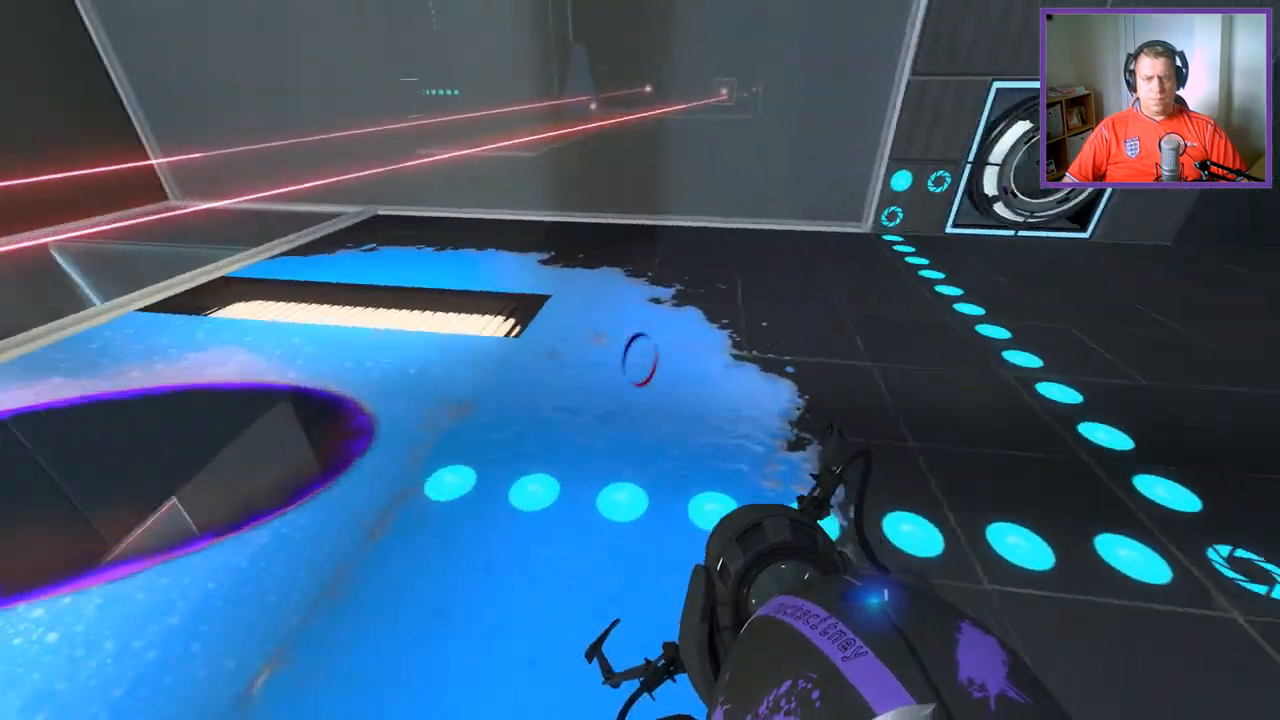
pyautogui.moveTo(640, 360)
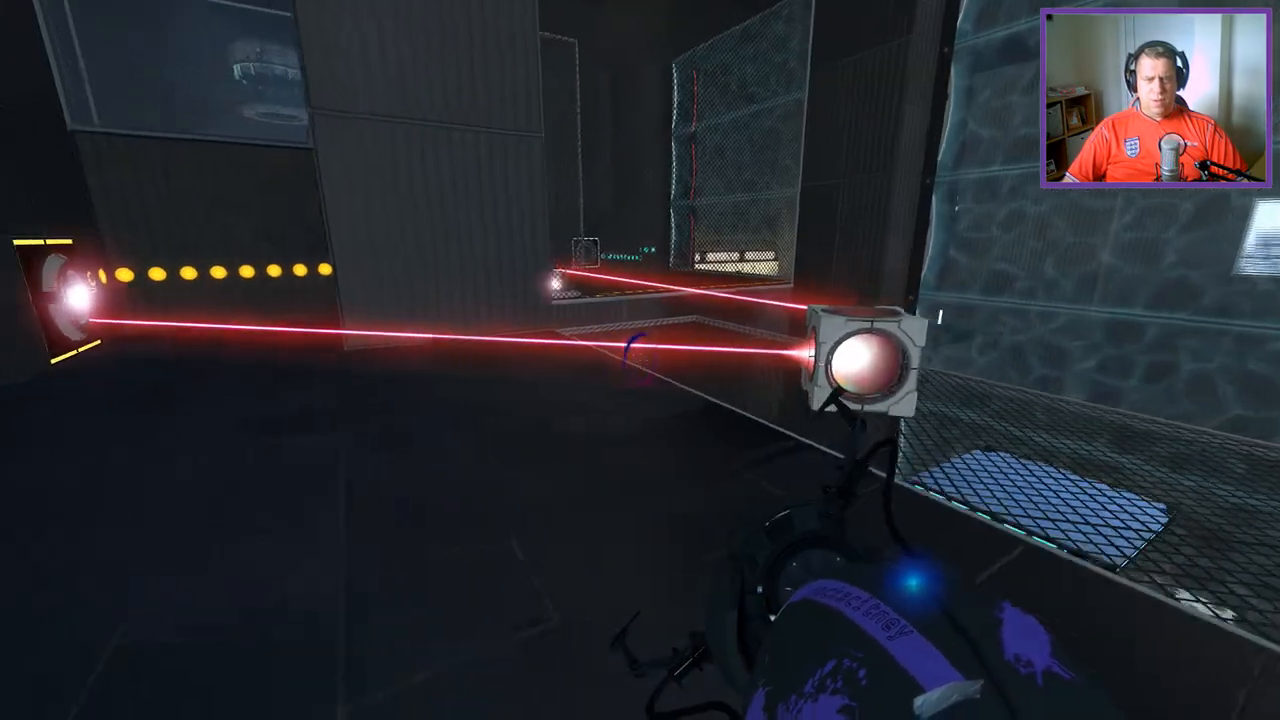
pyautogui.moveTo(640, 360)
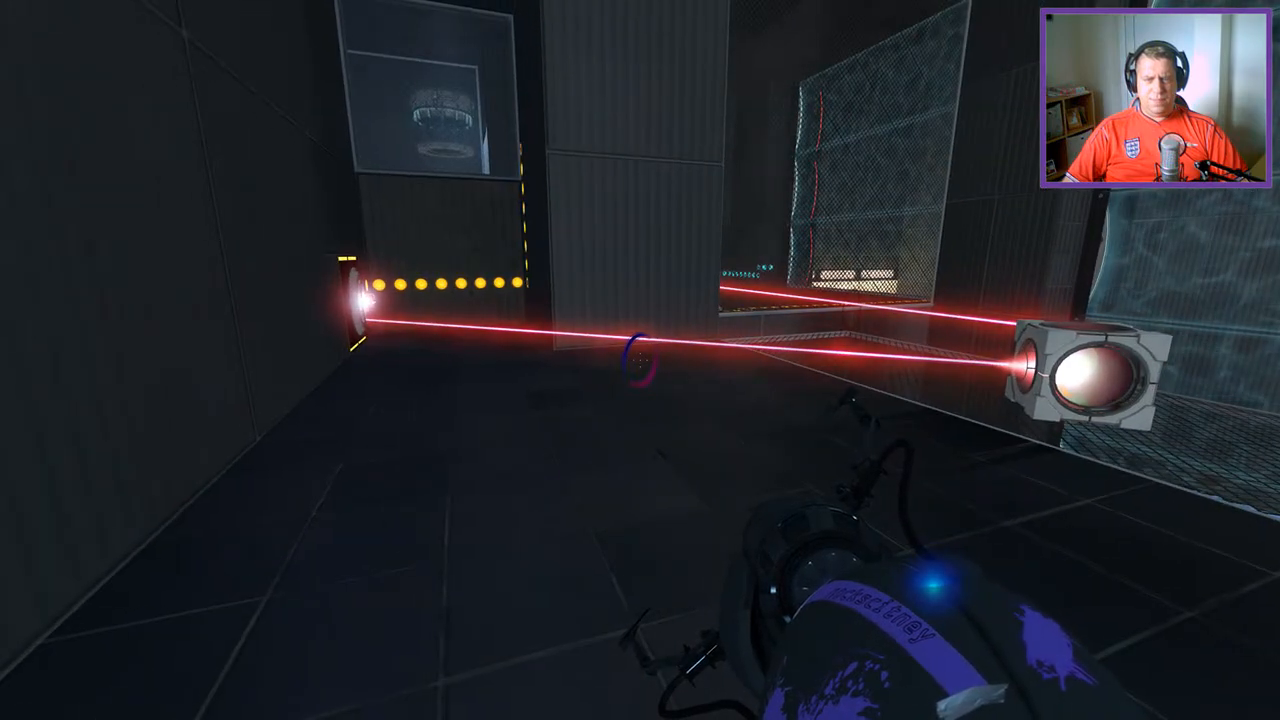
# - Fire three portals to bounce on the blue gel and climb to the ledge above the laser floor
pyautogui.click(640, 360)
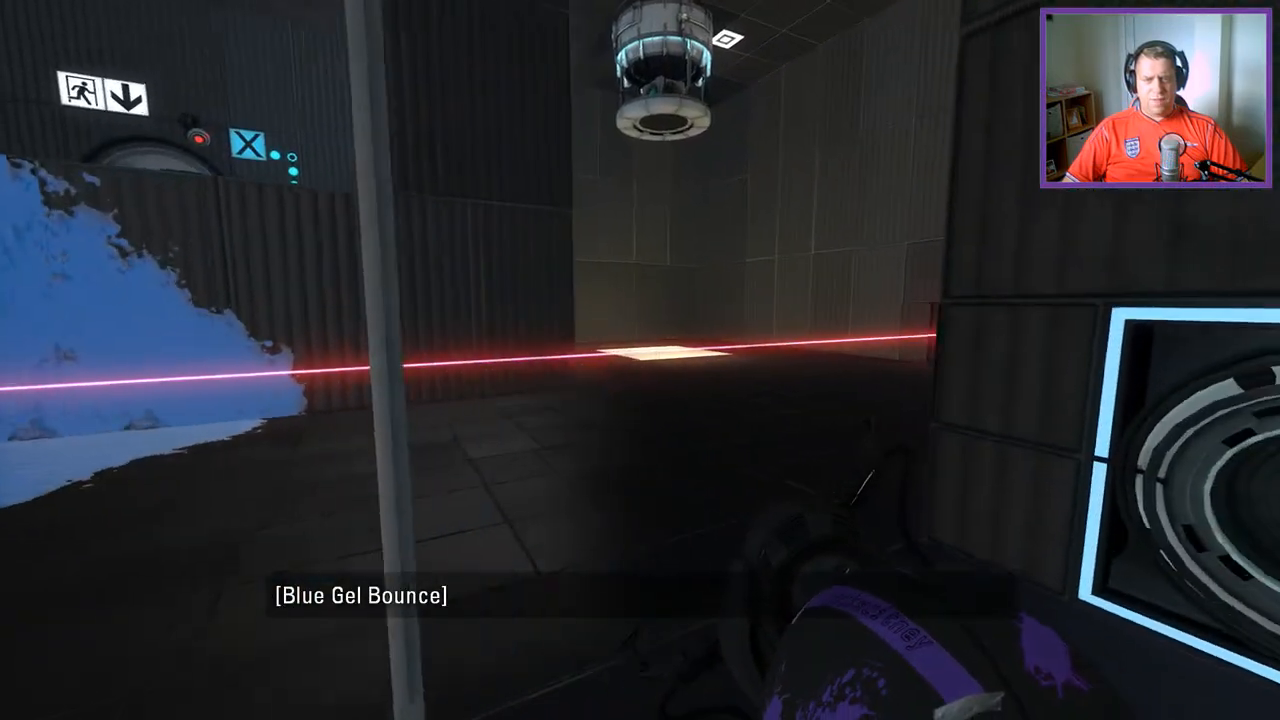
pyautogui.click(640, 360)
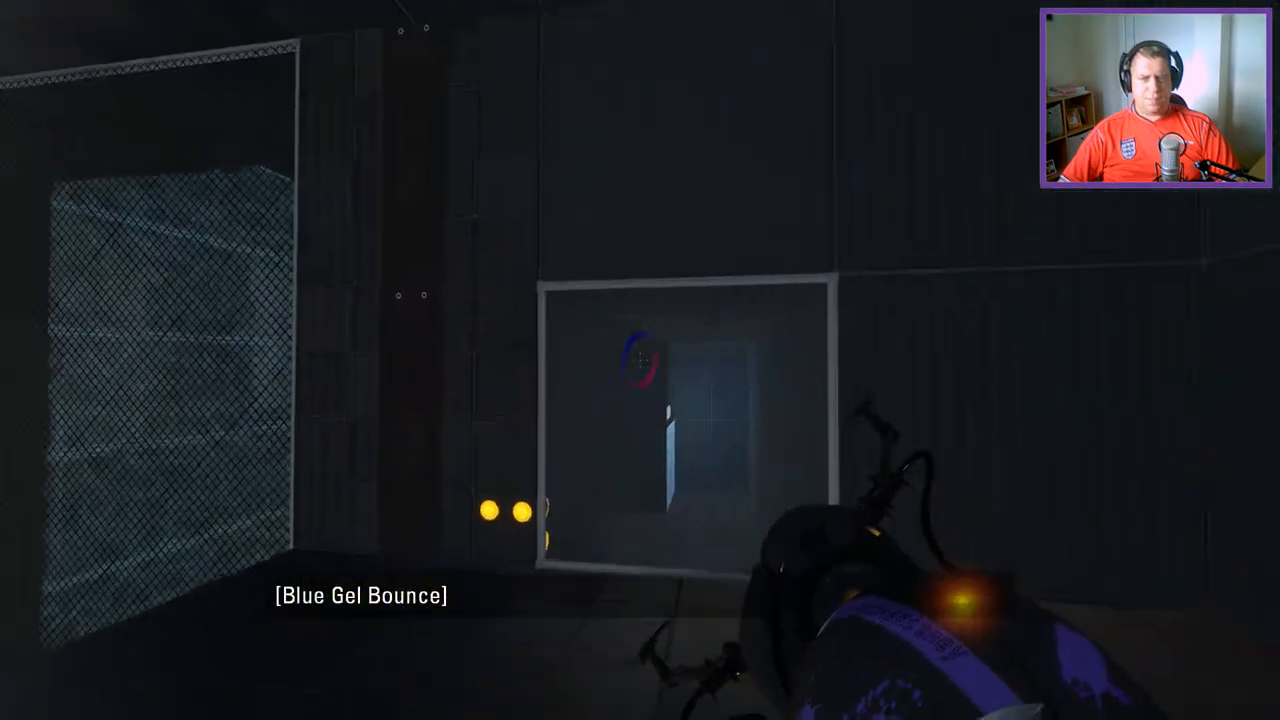
pyautogui.click(640, 360)
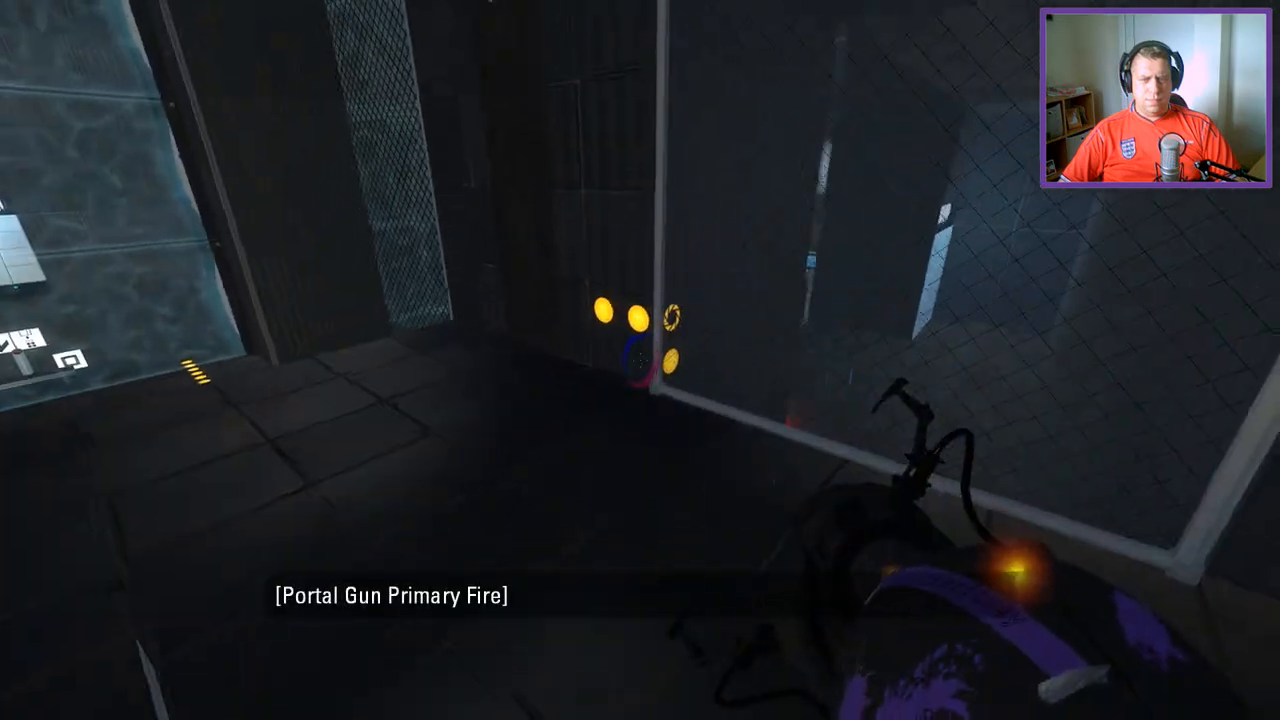
pyautogui.moveTo(640, 360)
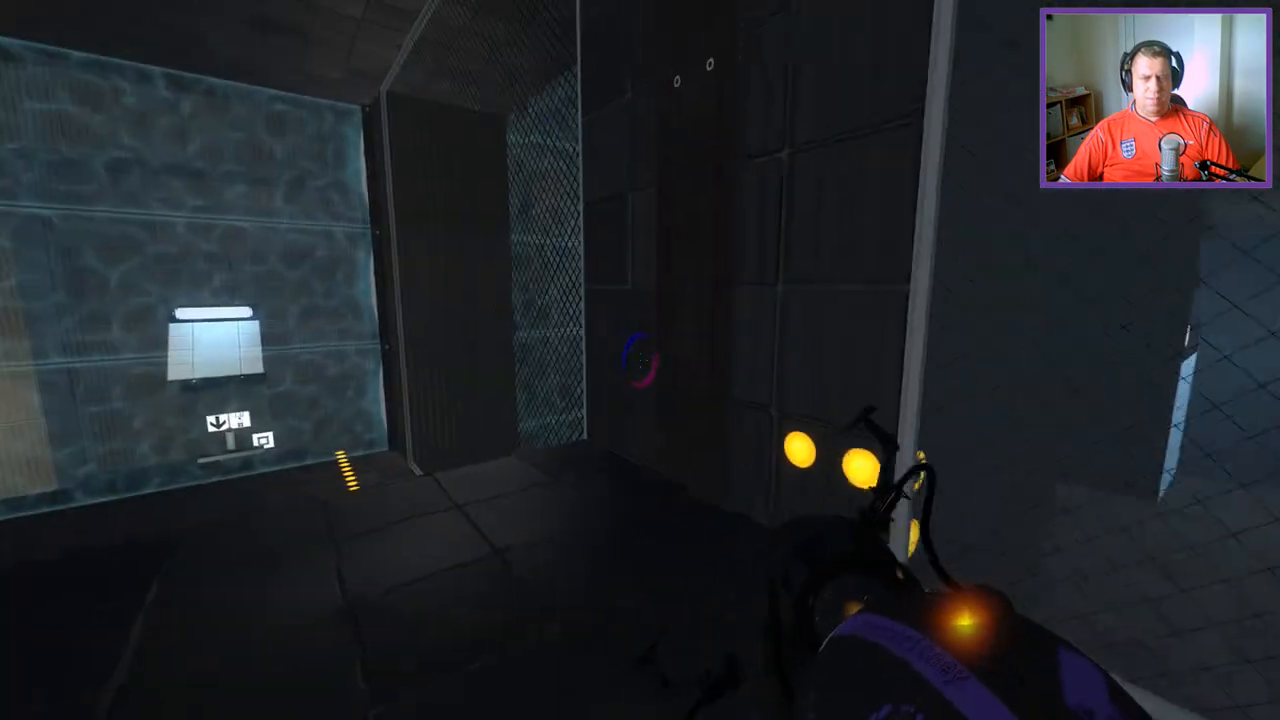
pyautogui.moveTo(640, 360)
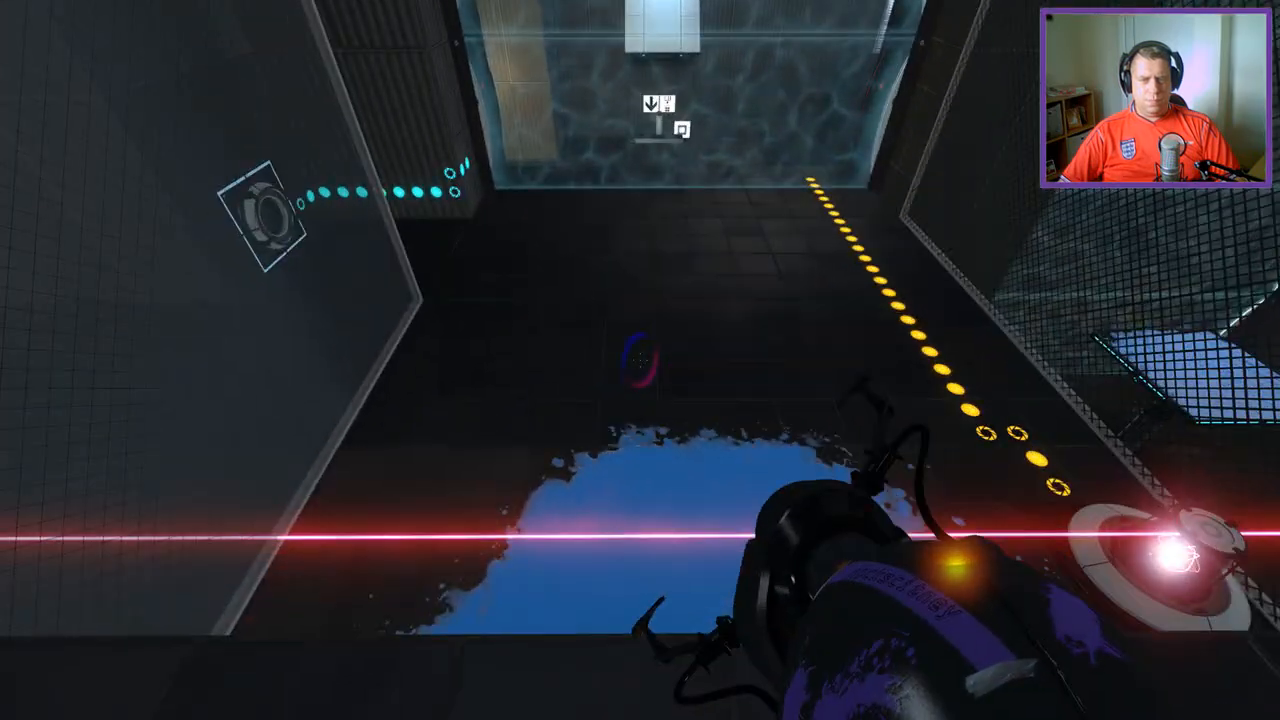
pyautogui.moveTo(640, 360)
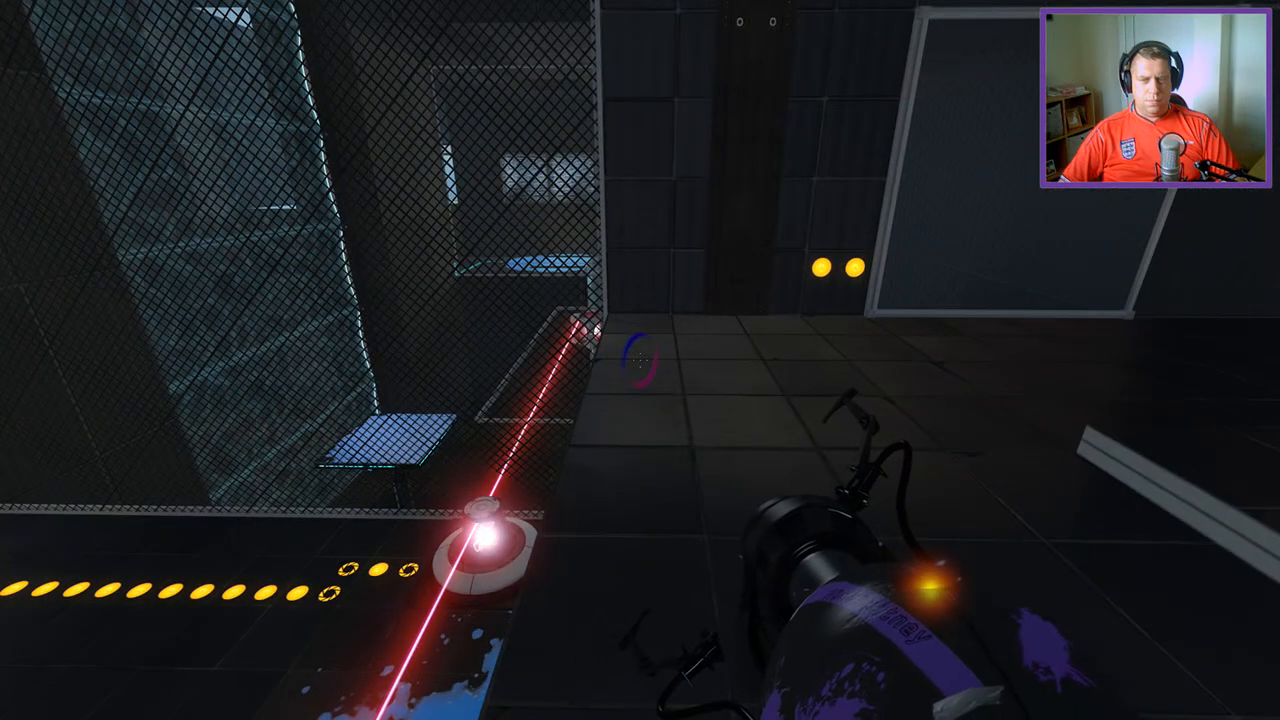
pyautogui.moveTo(640, 360)
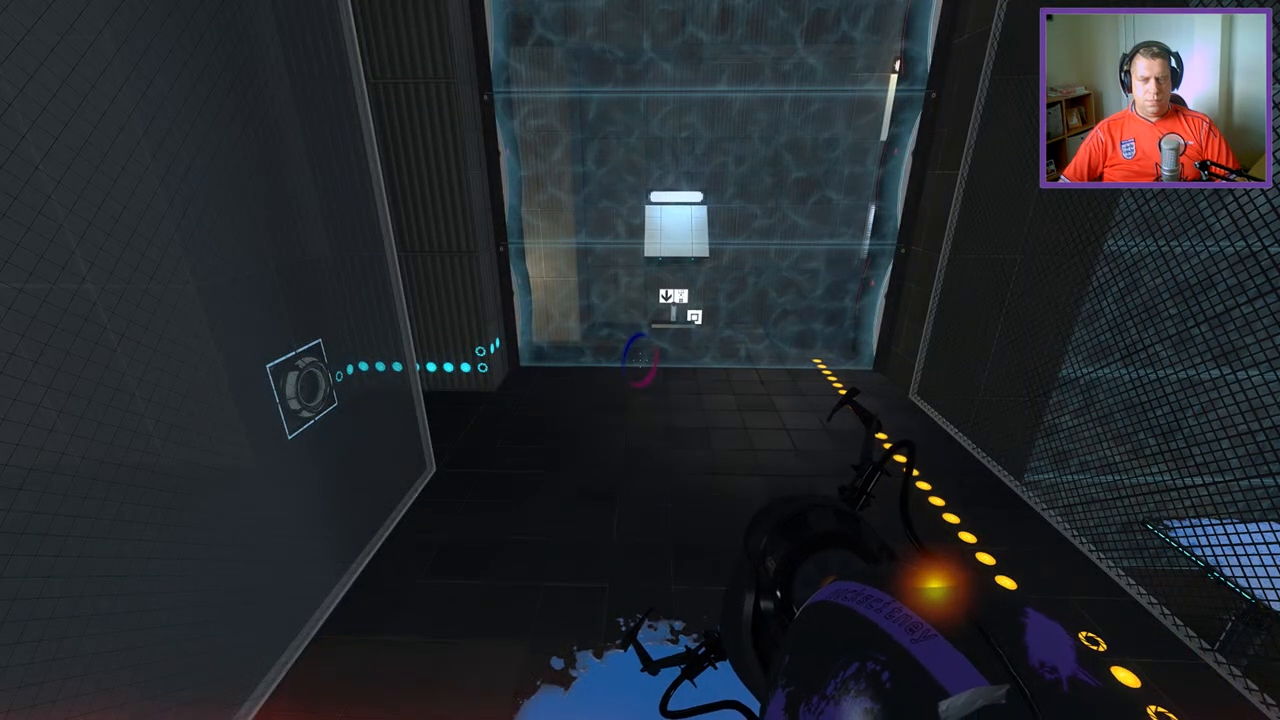
pyautogui.moveTo(640, 360)
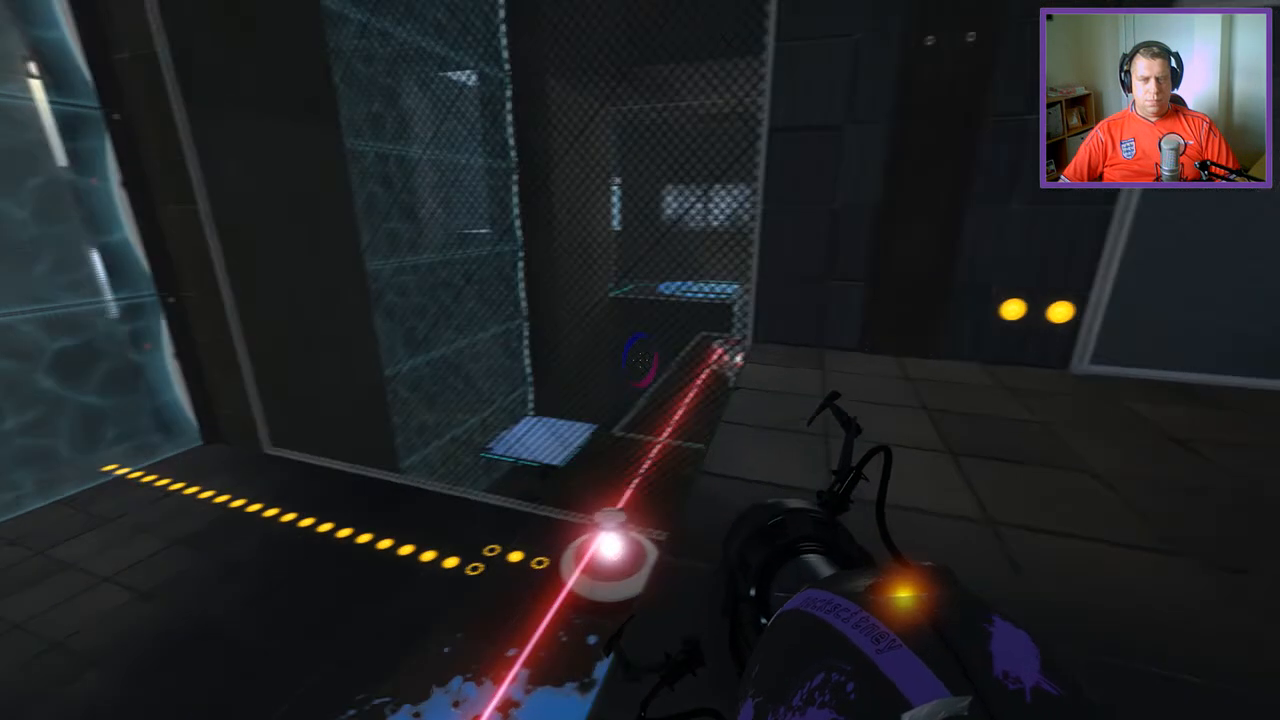
pyautogui.moveTo(640, 360)
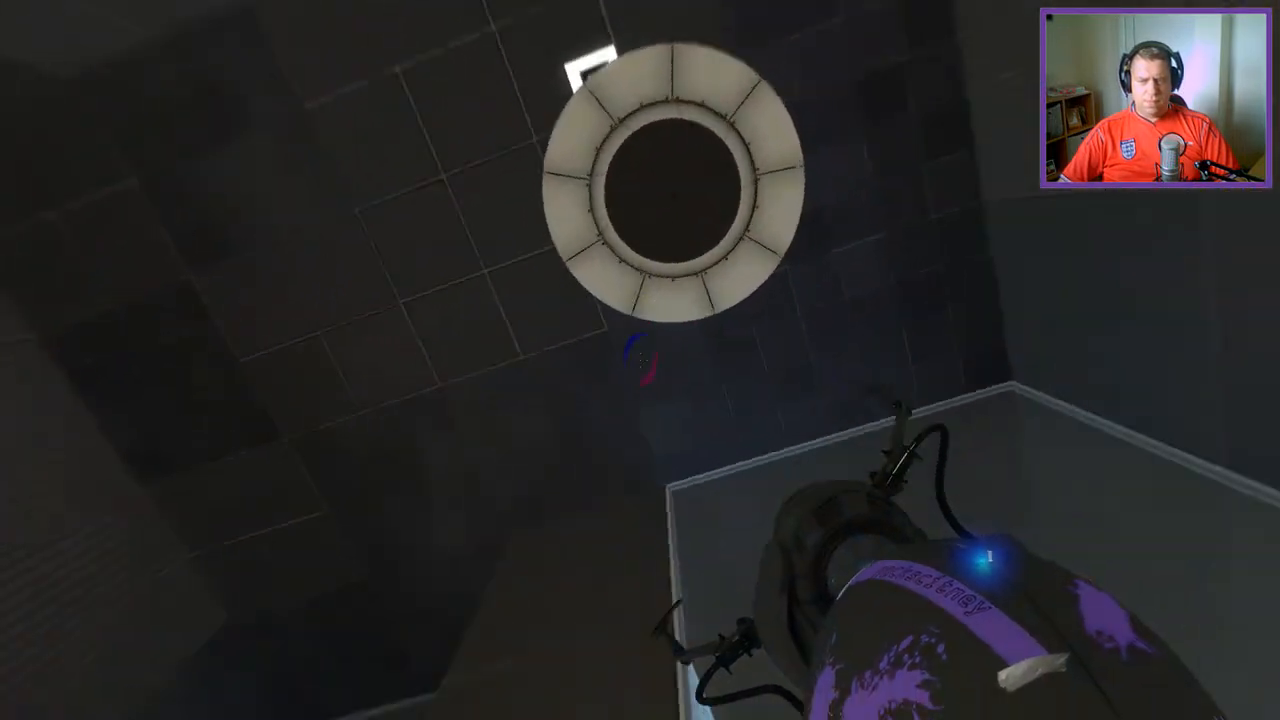
pyautogui.moveTo(640, 360)
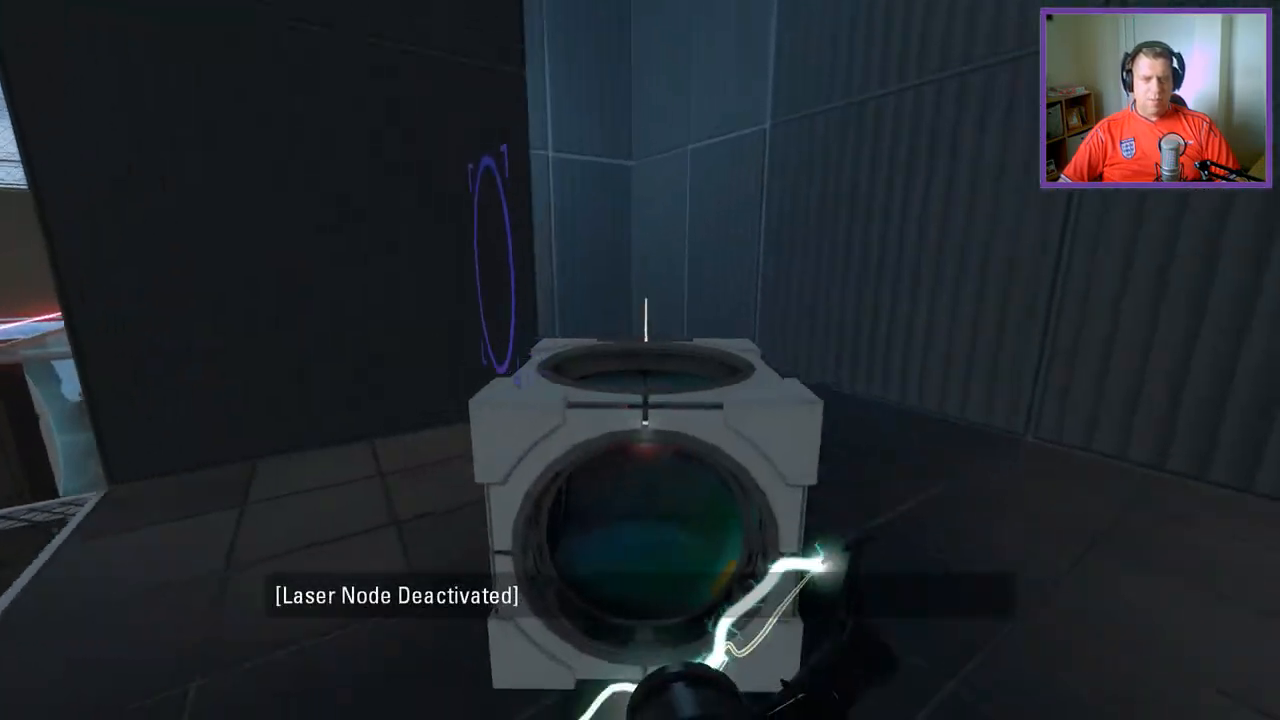
pyautogui.moveTo(640, 360)
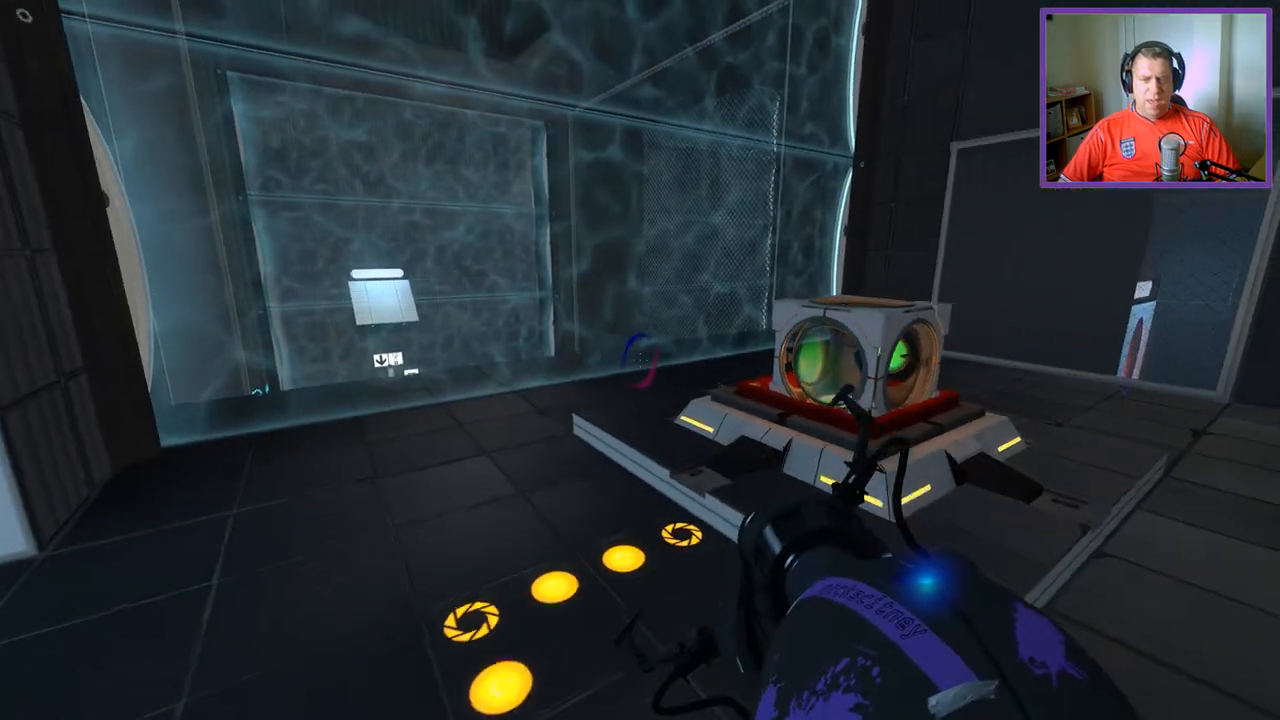
pyautogui.moveTo(640, 360)
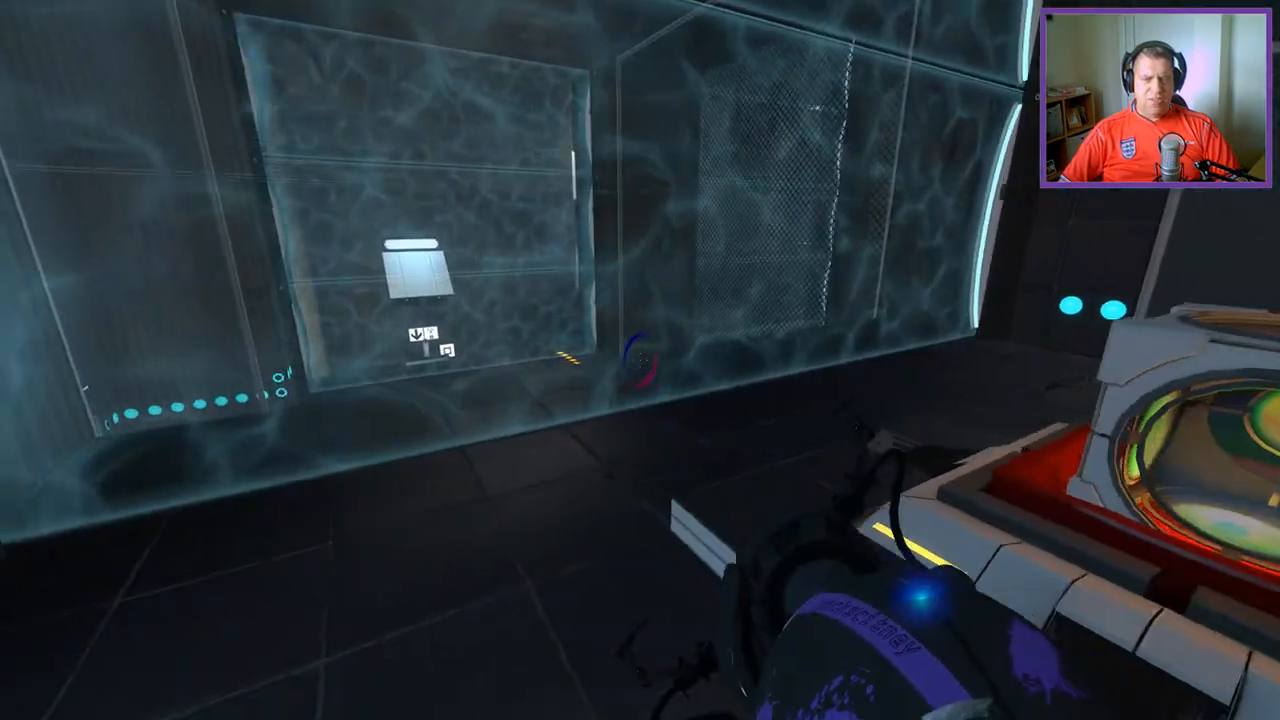
pyautogui.moveTo(640, 360)
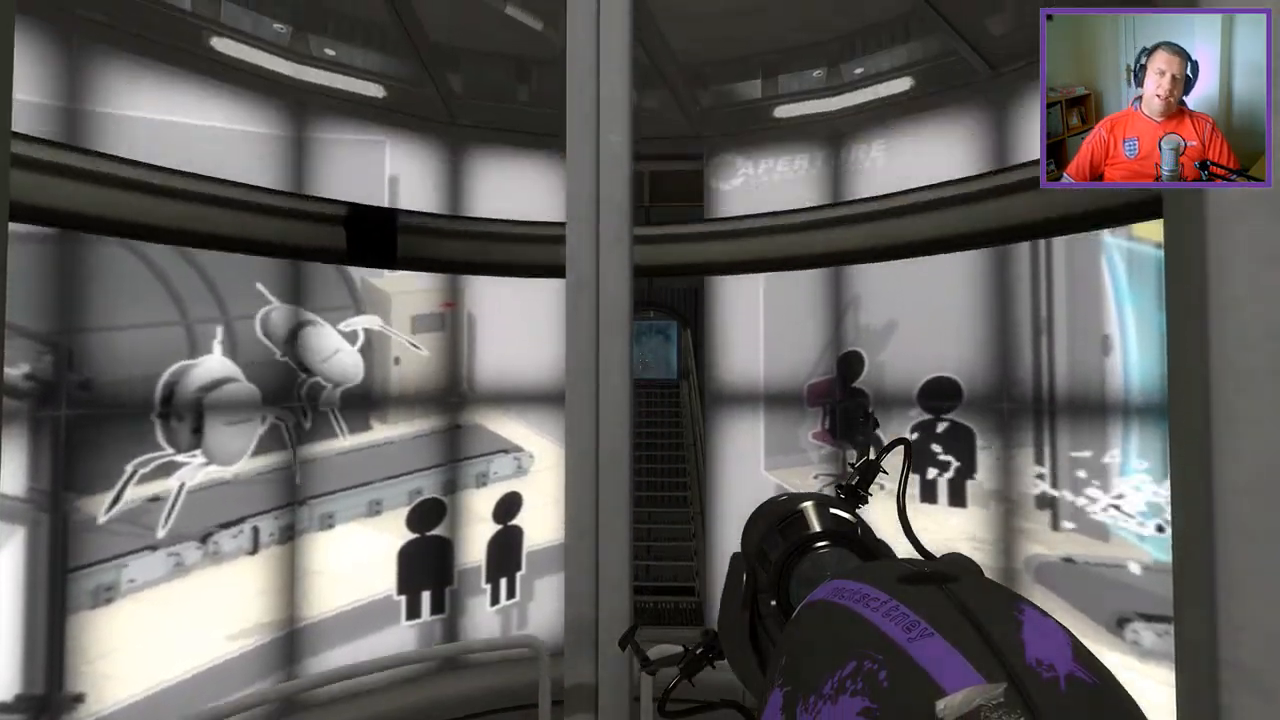
pyautogui.moveTo(640, 360)
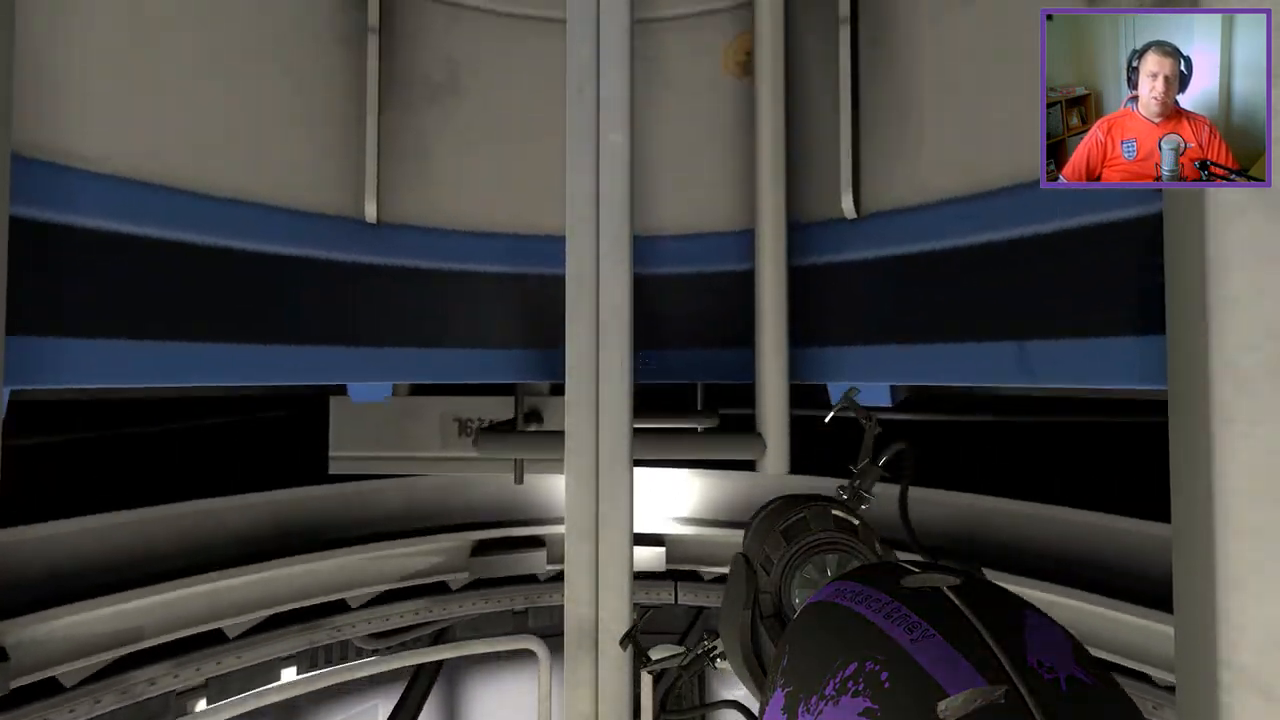